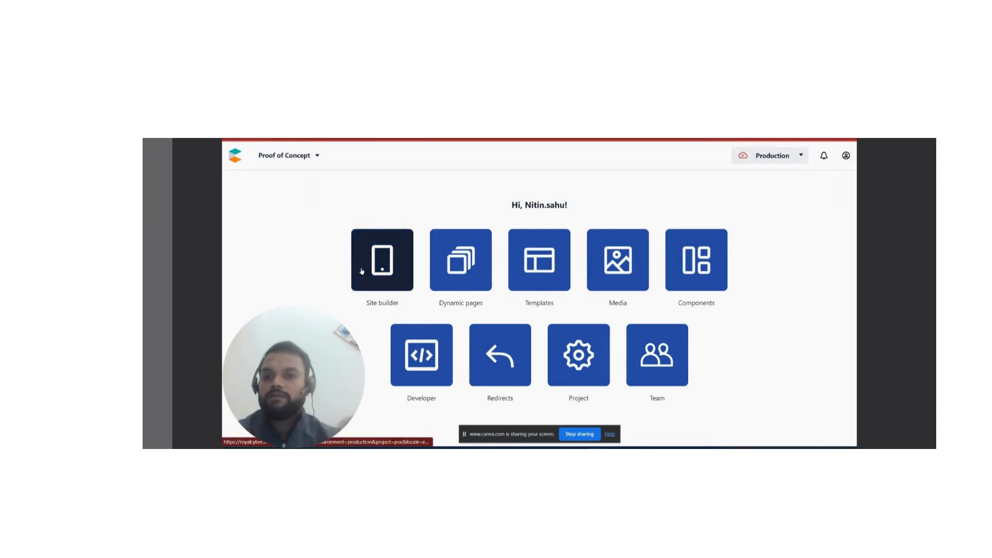
- Open the site builder, cancel a new page folder, and select the DemoPage folder
left_click(382, 259)
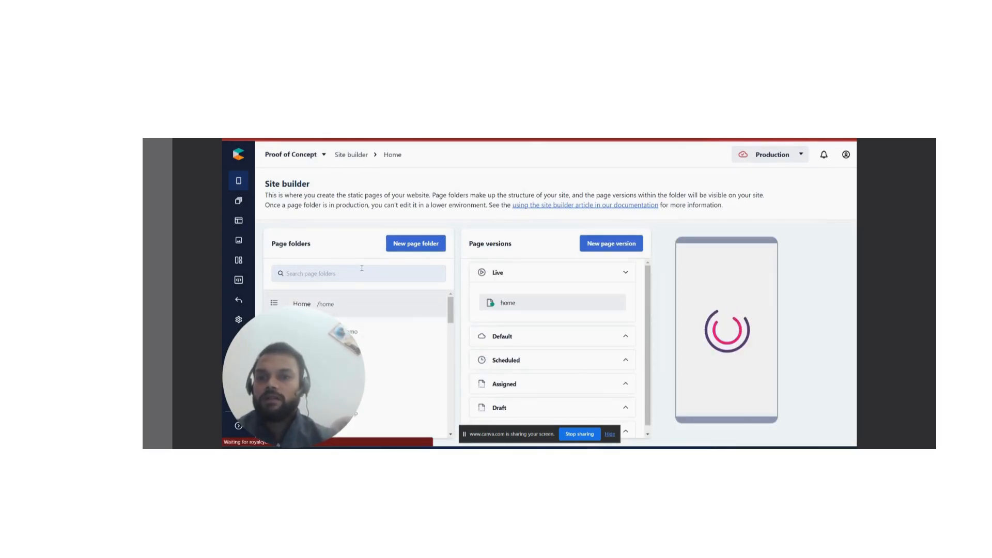
scroll("down", 3)
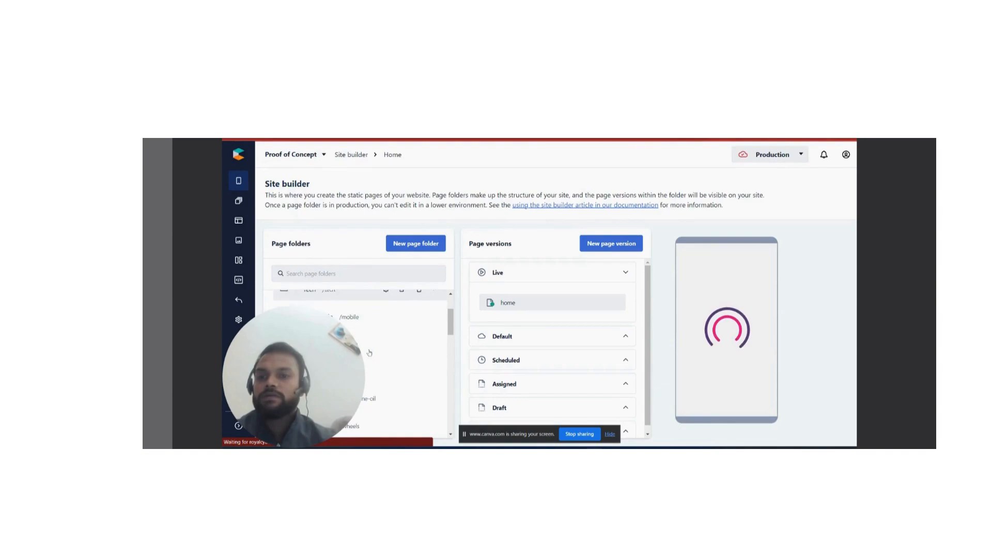
scroll("down", 3)
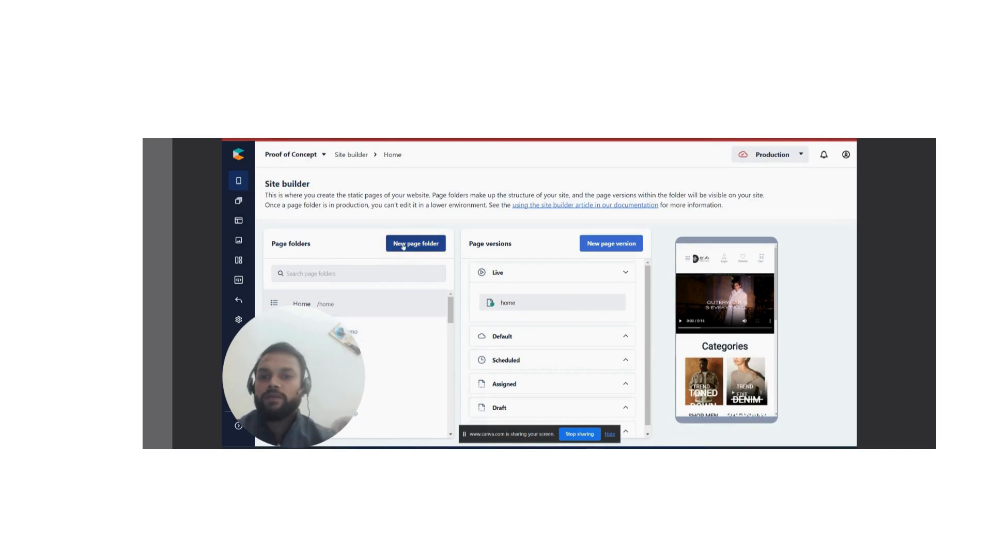
left_click(415, 244)
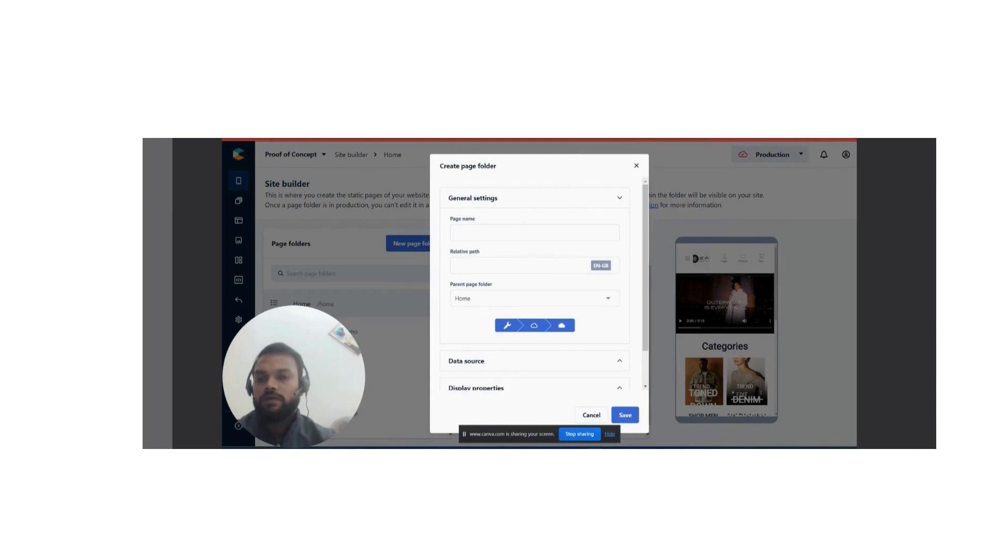
mouse_move(365, 335)
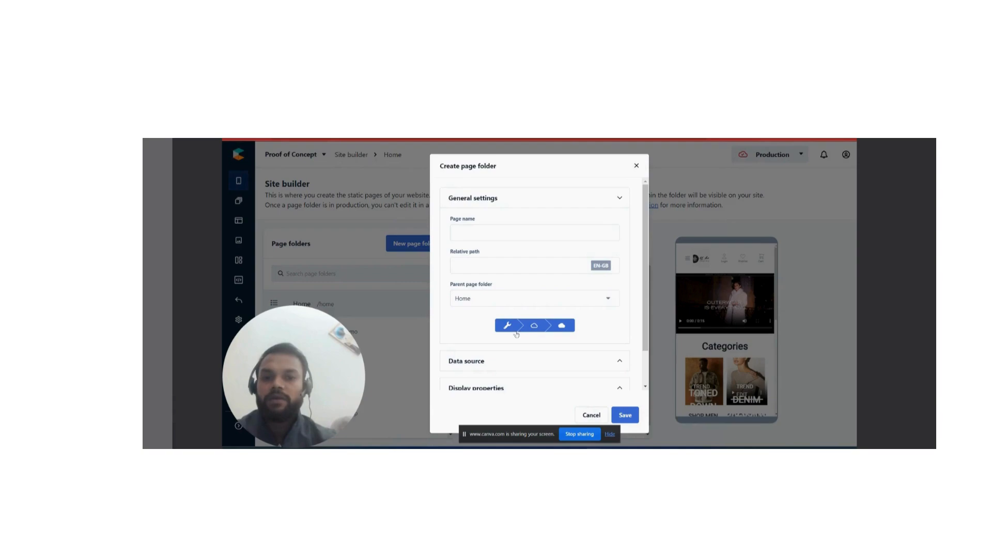
mouse_move(507, 324)
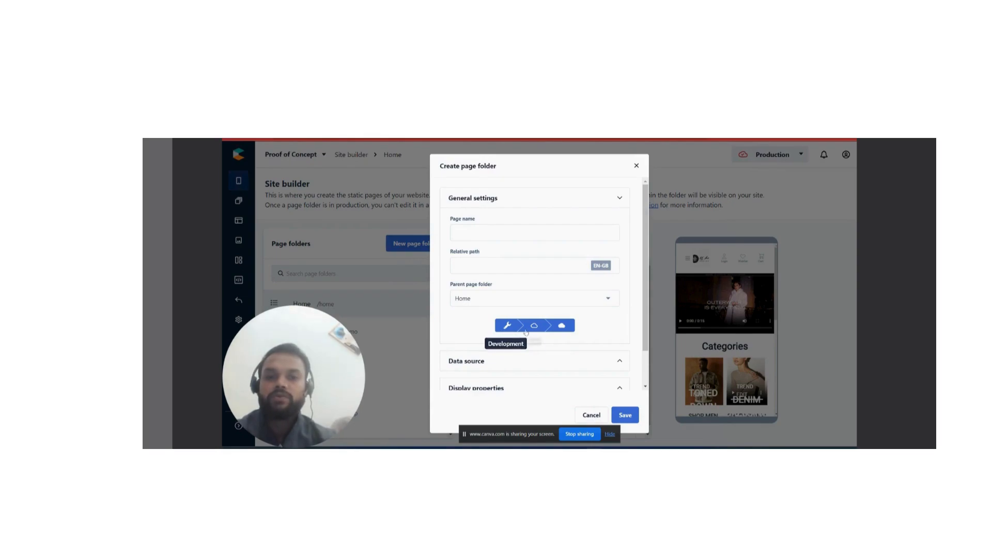
mouse_move(636, 169)
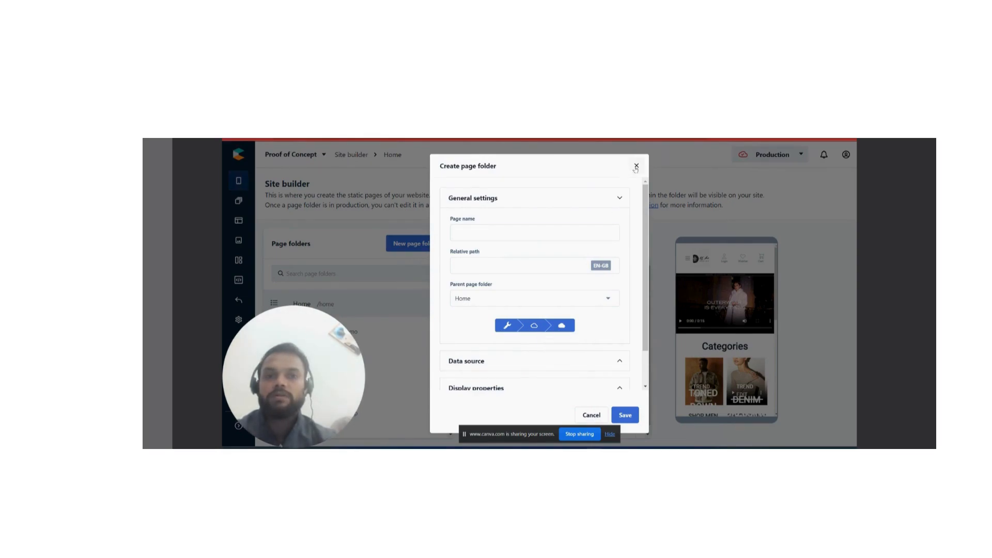
left_click(635, 166)
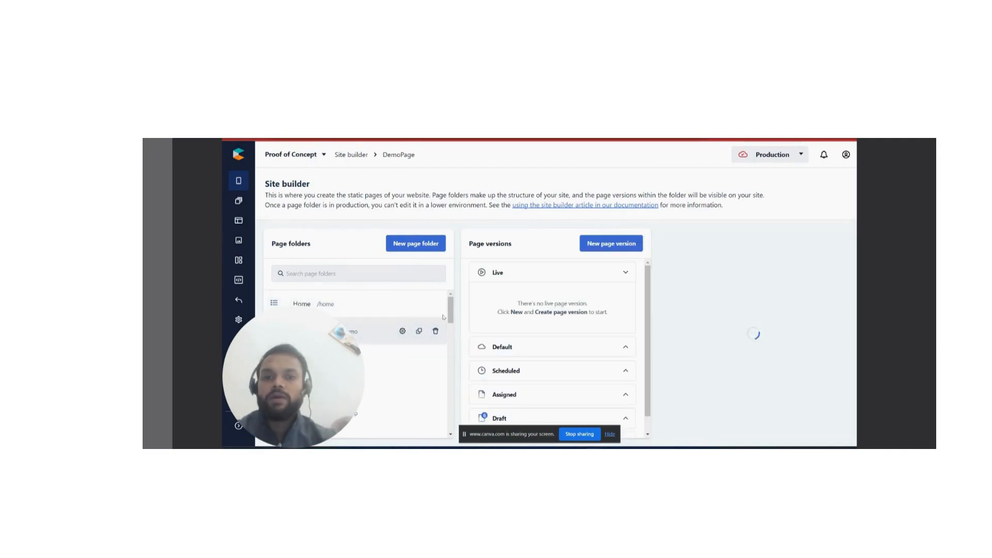
- Add a page version named 'demo-v1' to DemoPage with the three-row layout and save
left_click(609, 243)
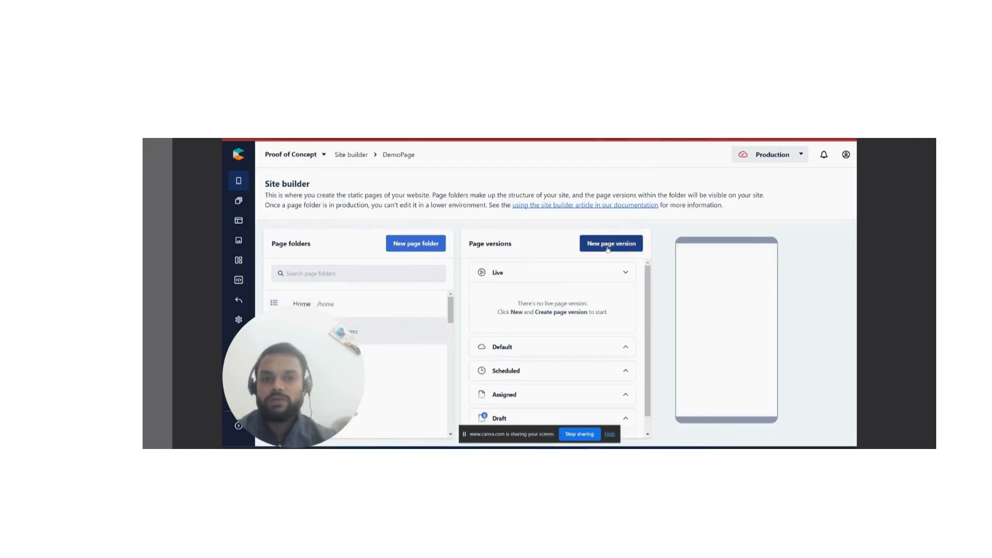
left_click(610, 243)
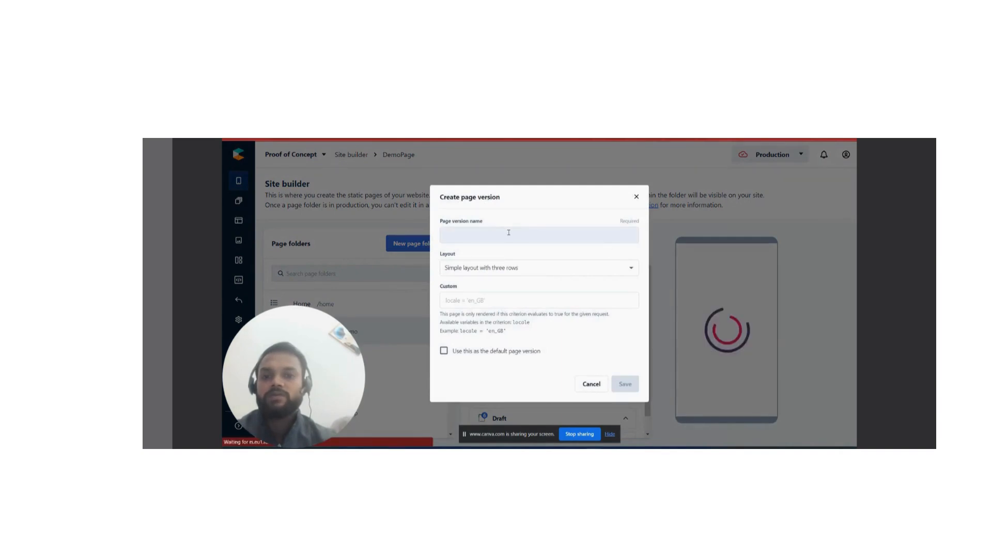
type("demo")
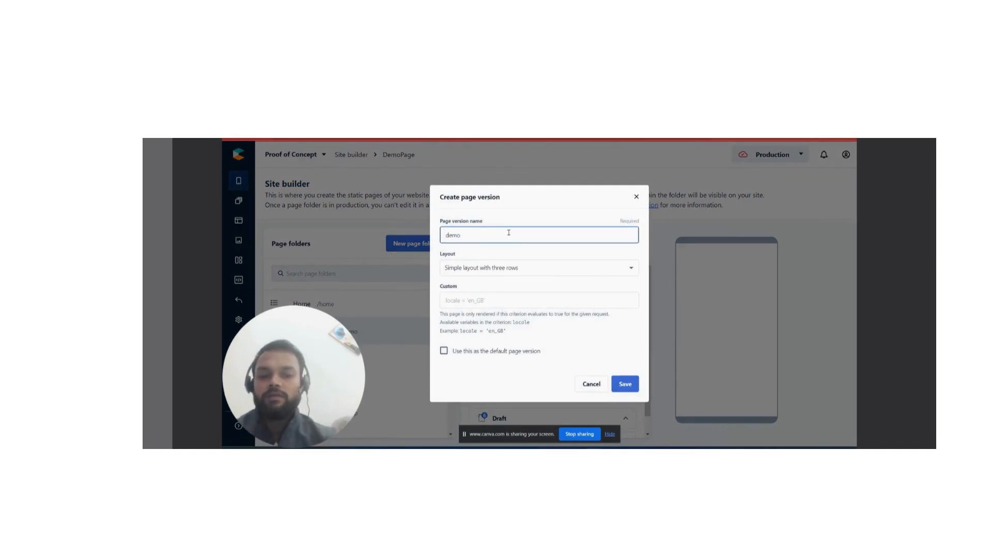
type("-v1")
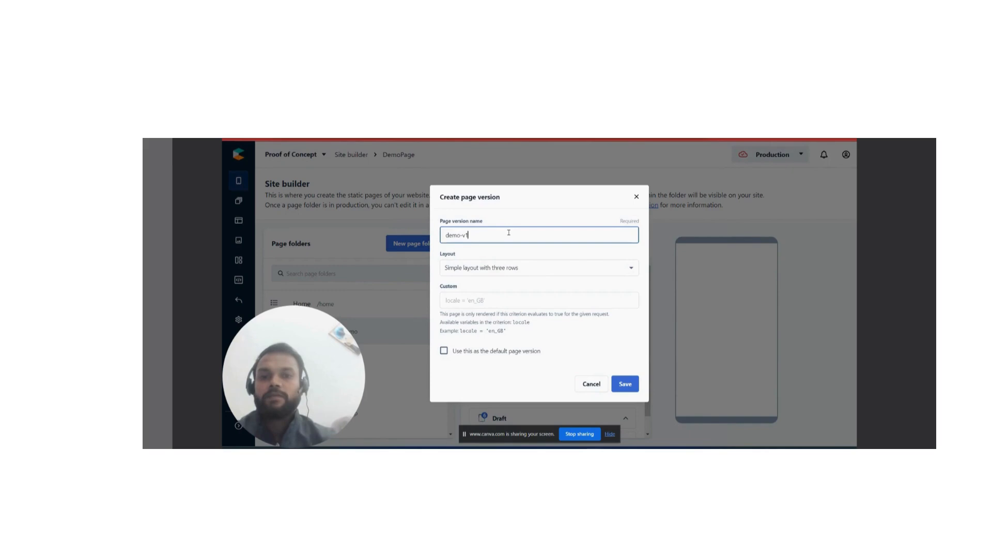
mouse_move(534, 335)
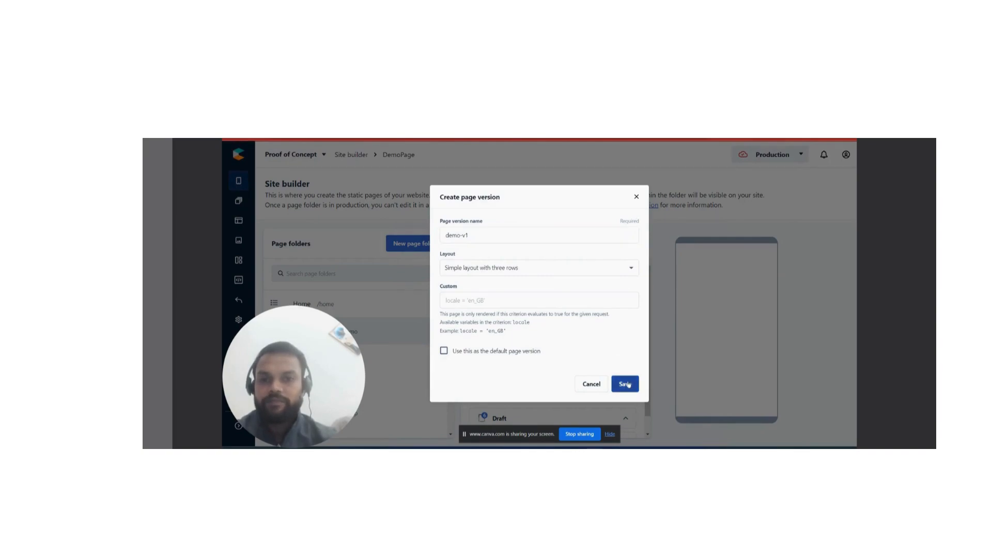
left_click(625, 383)
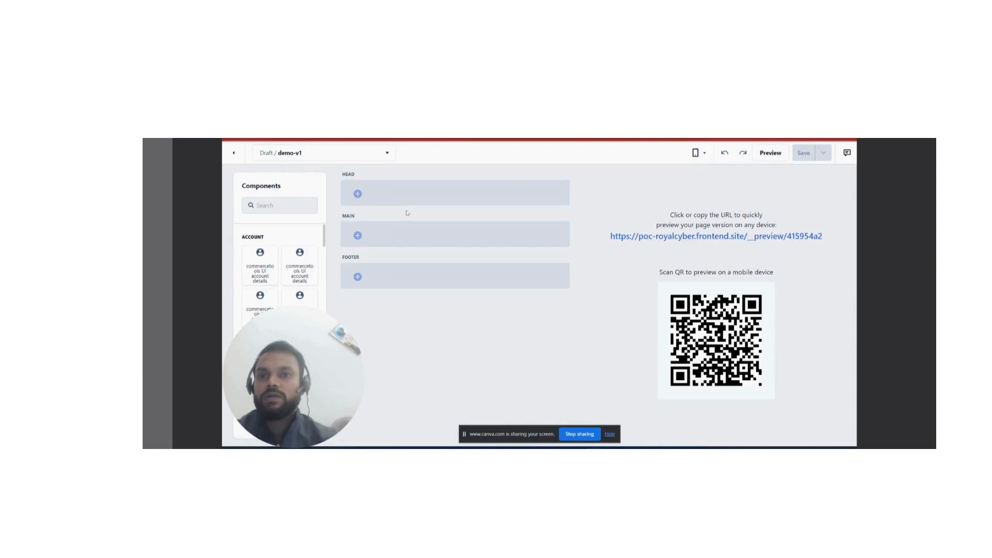
mouse_move(374, 219)
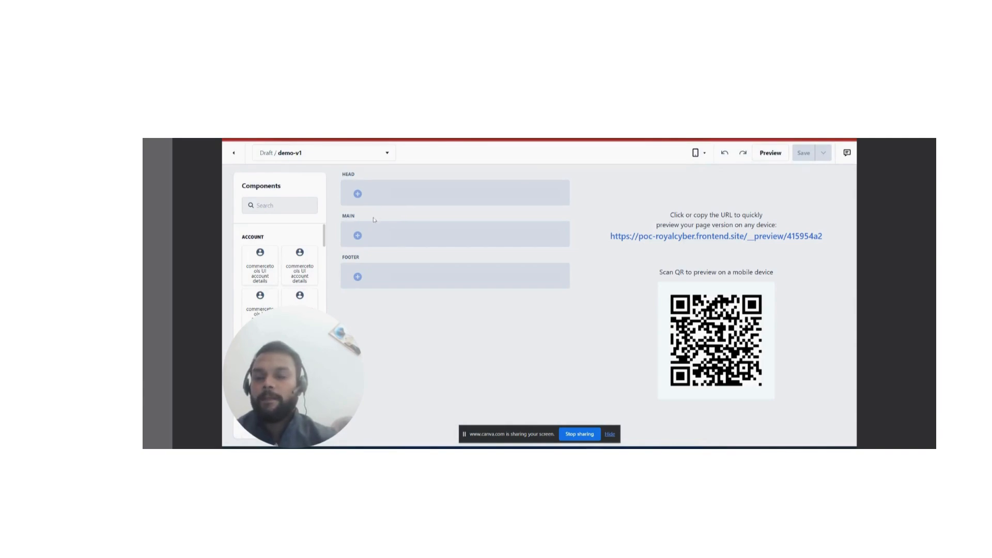
mouse_move(398, 183)
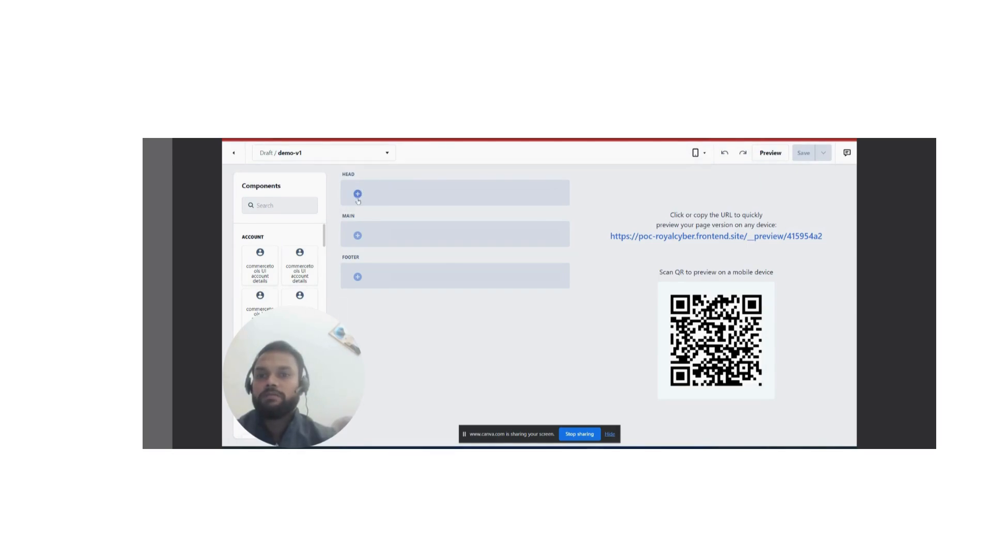
- Add Header_Development to HEAD, Footer_Development to FOOTER, and a 1/1 layout row to MAIN
left_click(357, 194)
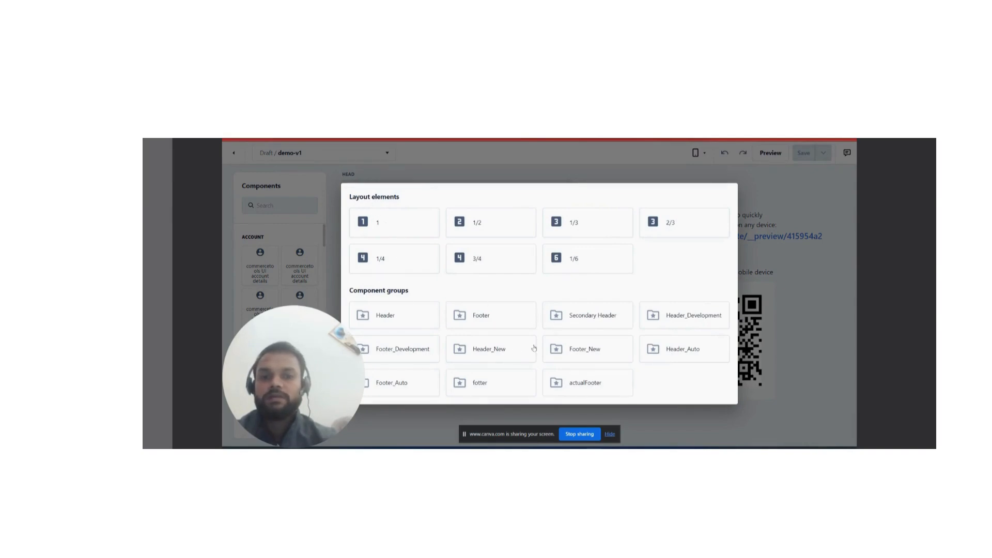
mouse_move(666, 349)
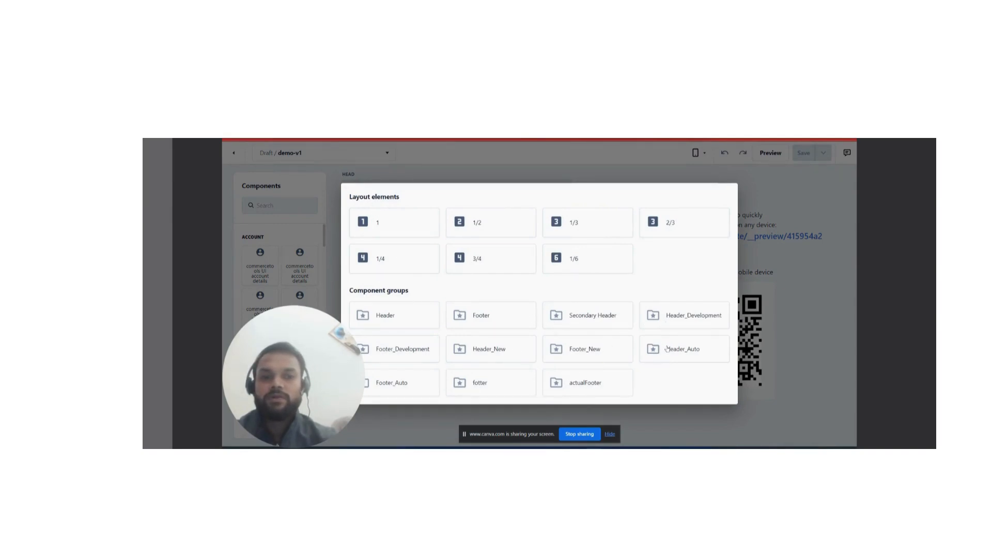
left_click(692, 315)
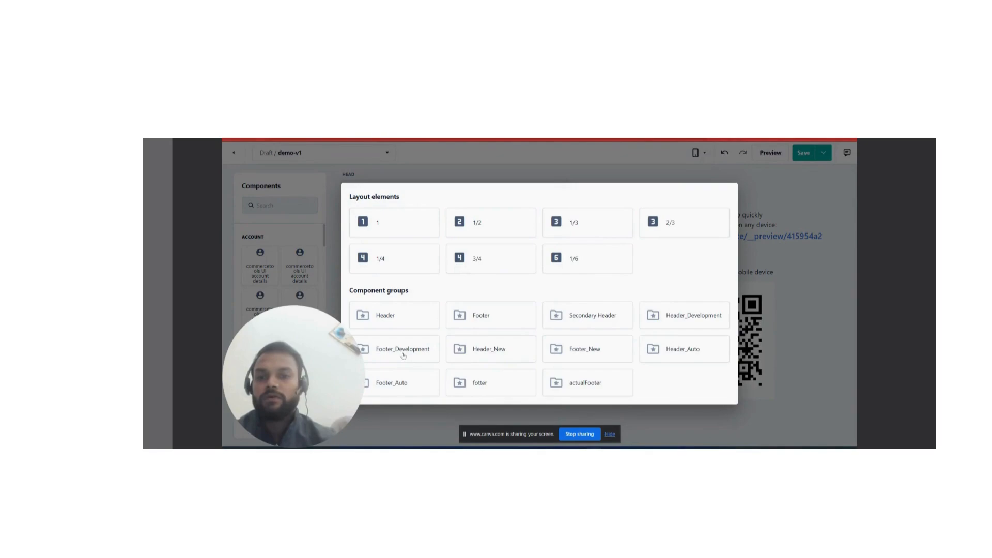
left_click(402, 348)
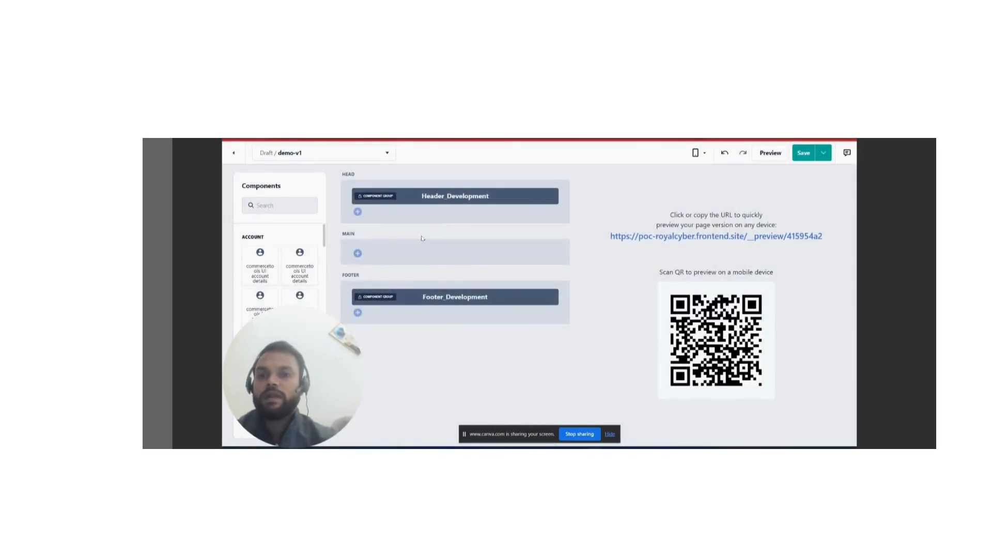
mouse_move(358, 253)
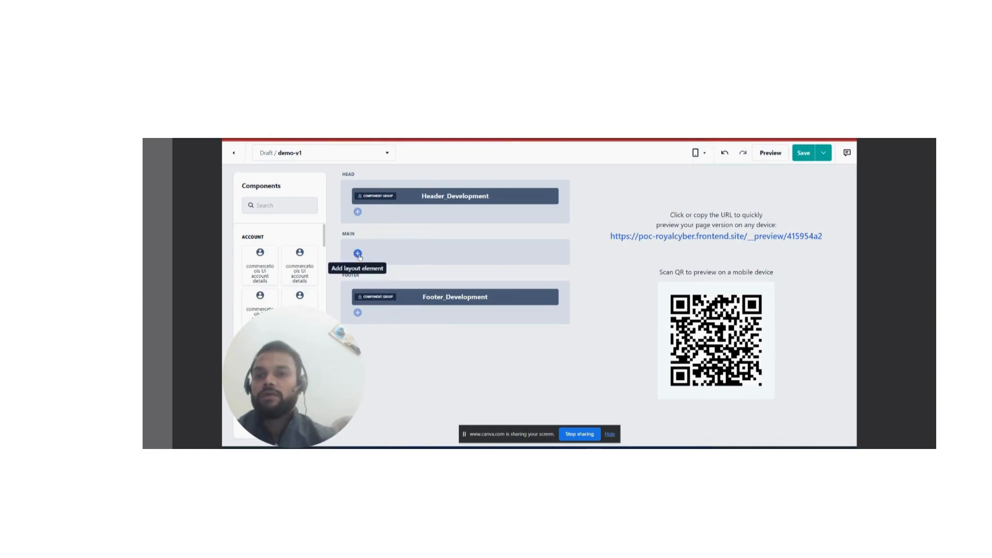
left_click(357, 253)
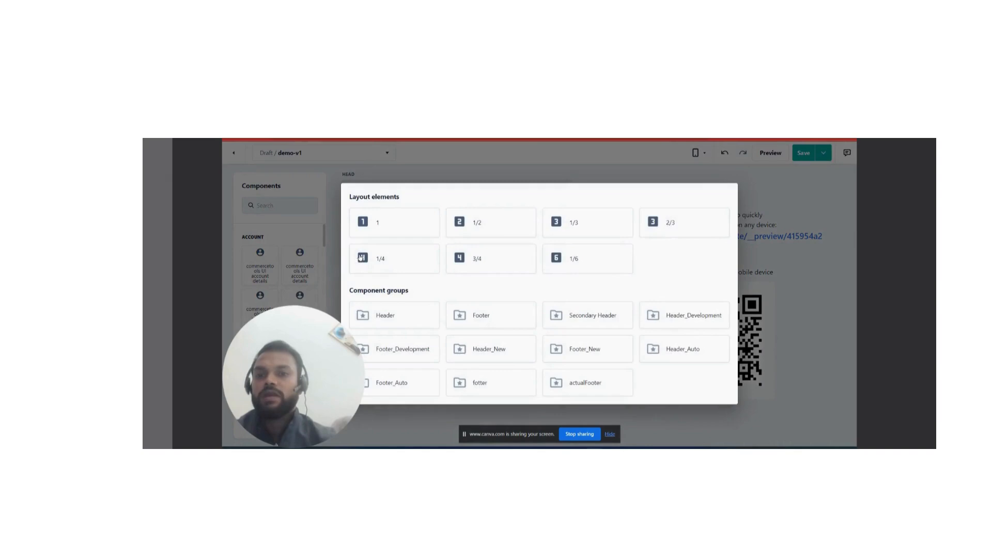
mouse_move(593, 217)
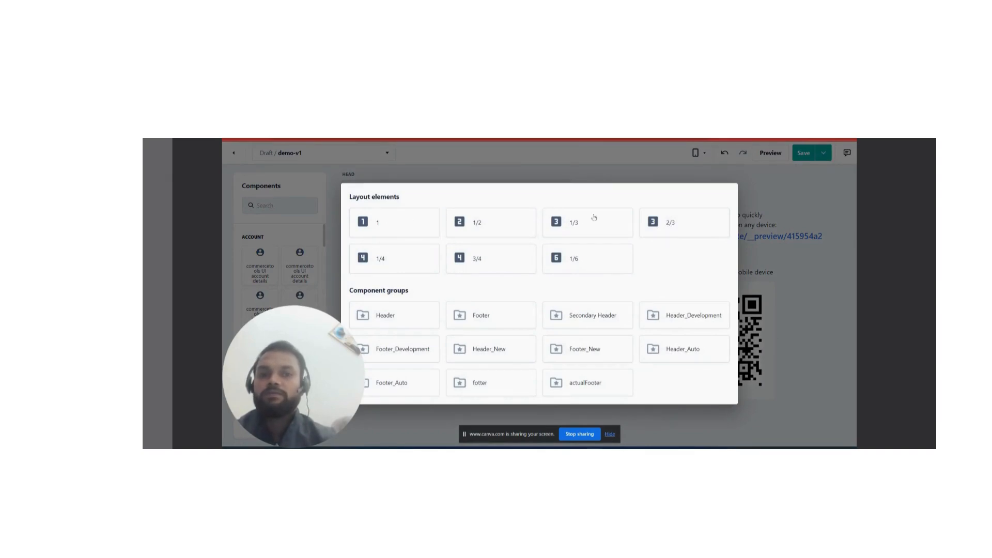
mouse_move(636, 286)
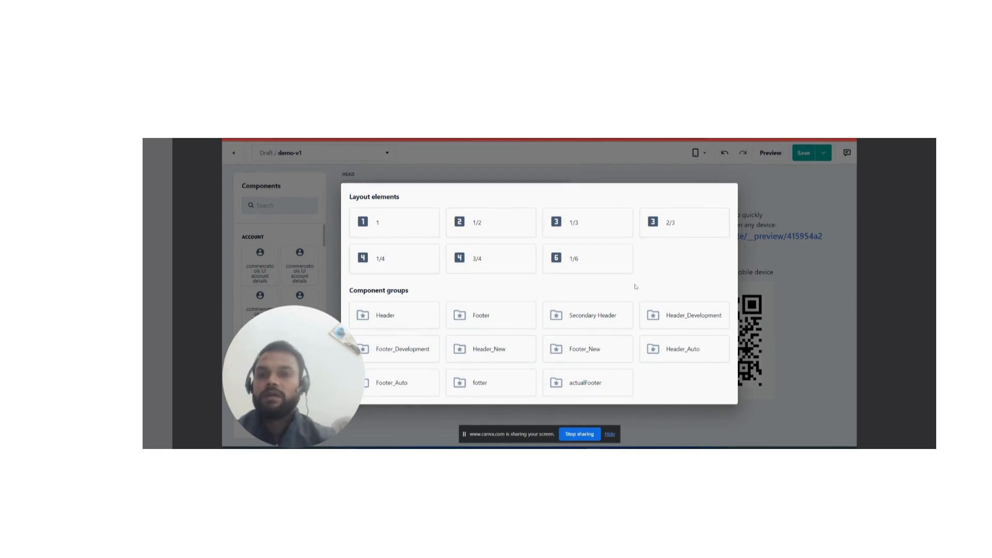
mouse_move(391, 224)
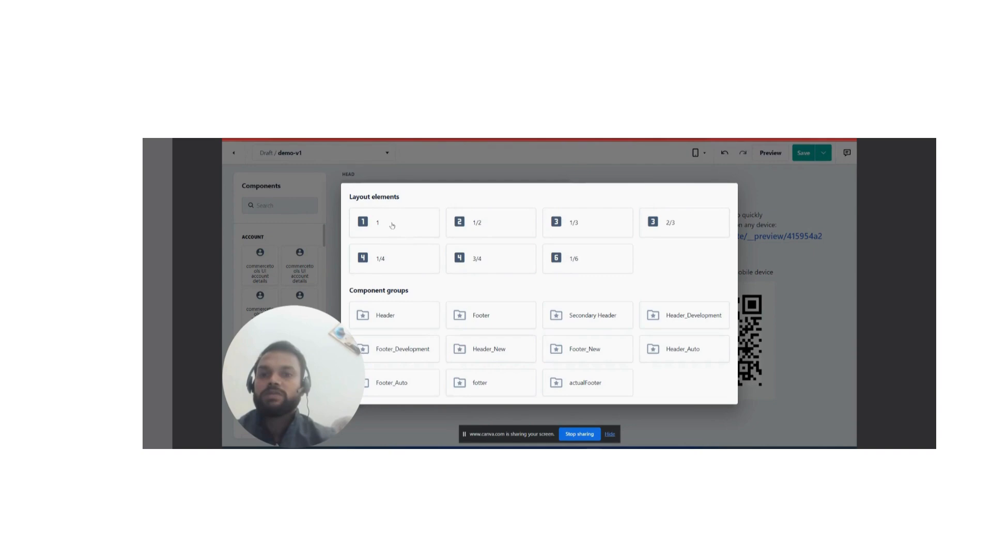
mouse_move(488, 222)
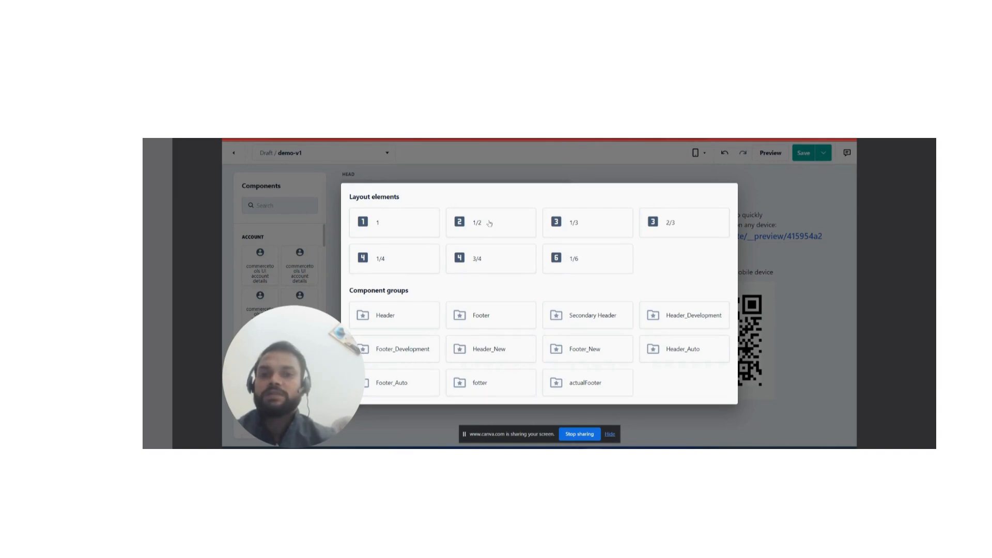
mouse_move(575, 223)
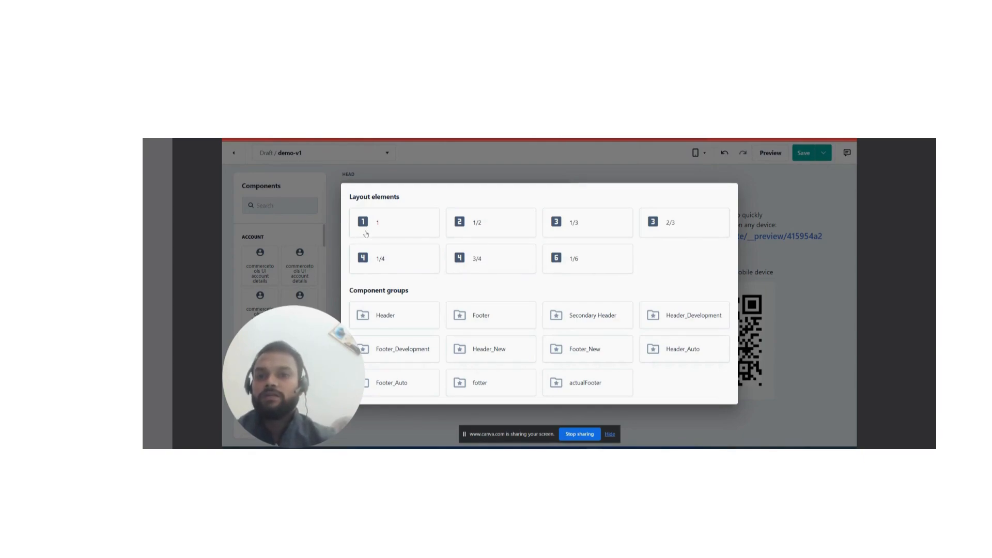
left_click(393, 222)
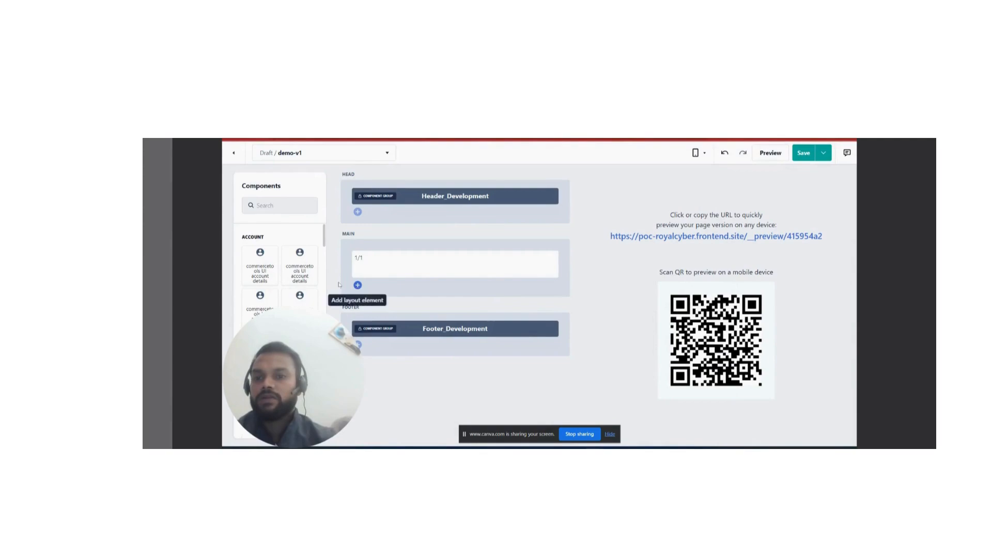
- Find the Homepage component and set its link type to Link with target 'home'
left_click(279, 205)
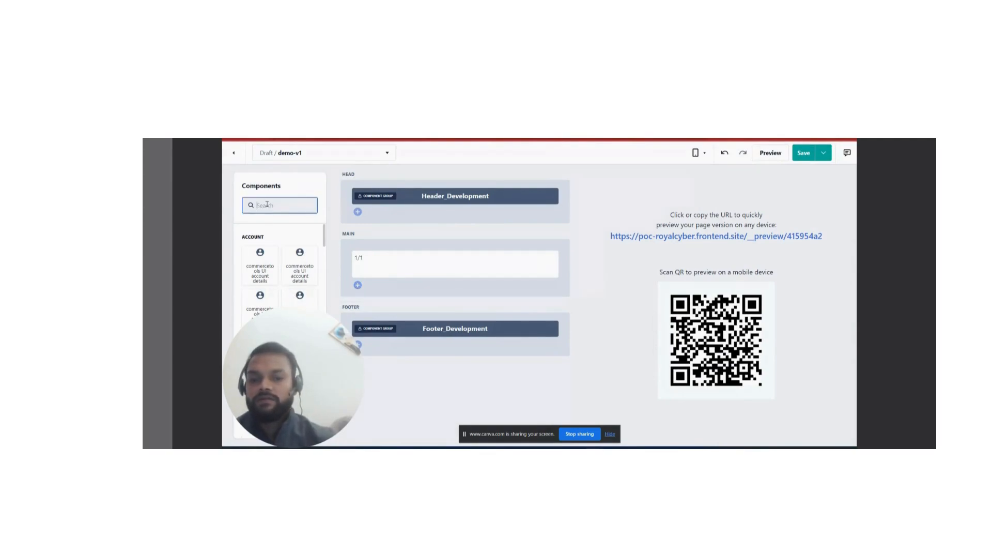
type("home")
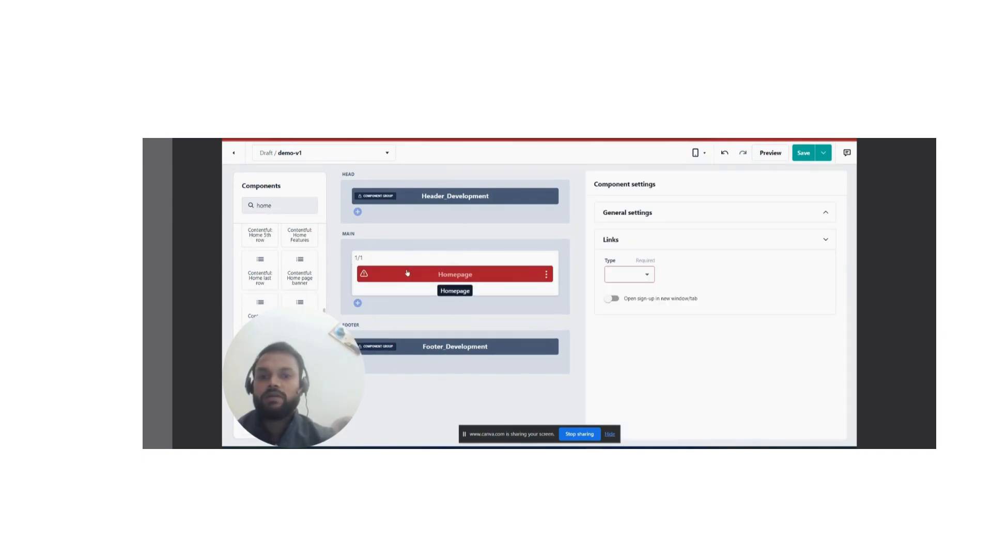
left_click(629, 274)
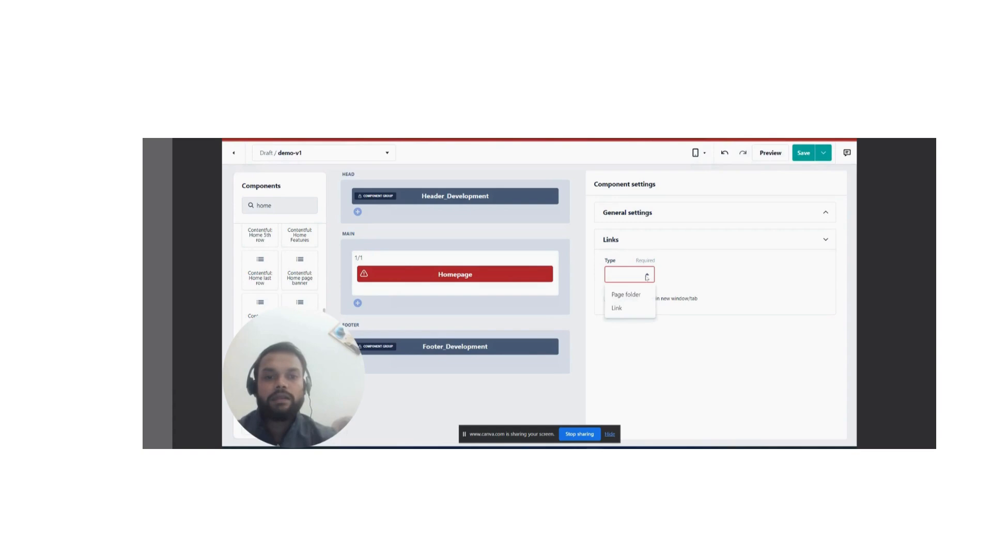
left_click(615, 308)
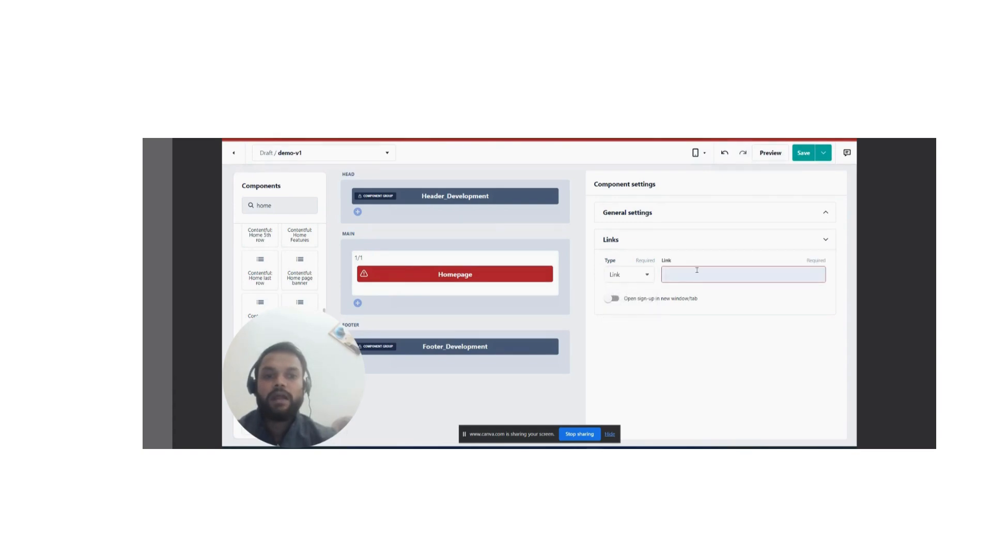
left_click(743, 274)
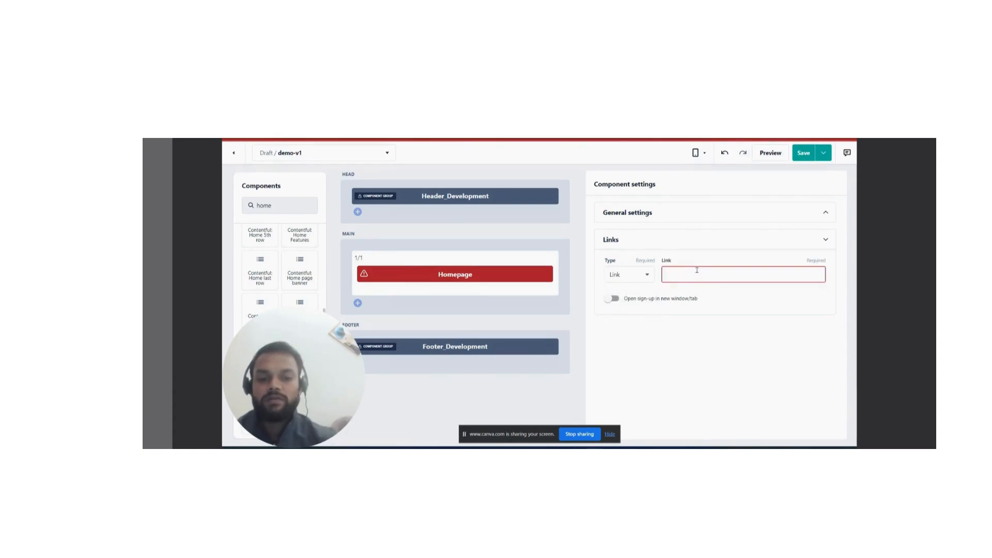
left_click(743, 274)
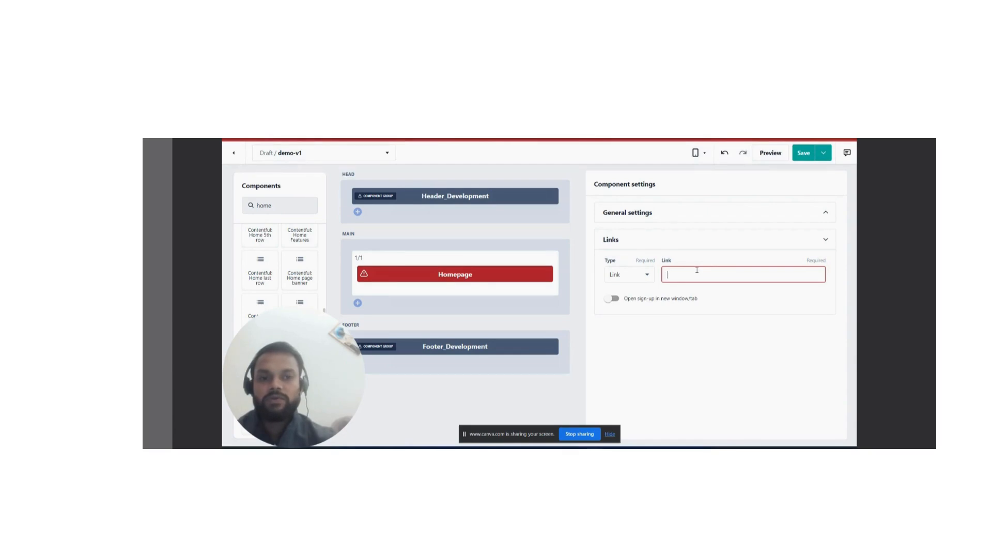
type("home")
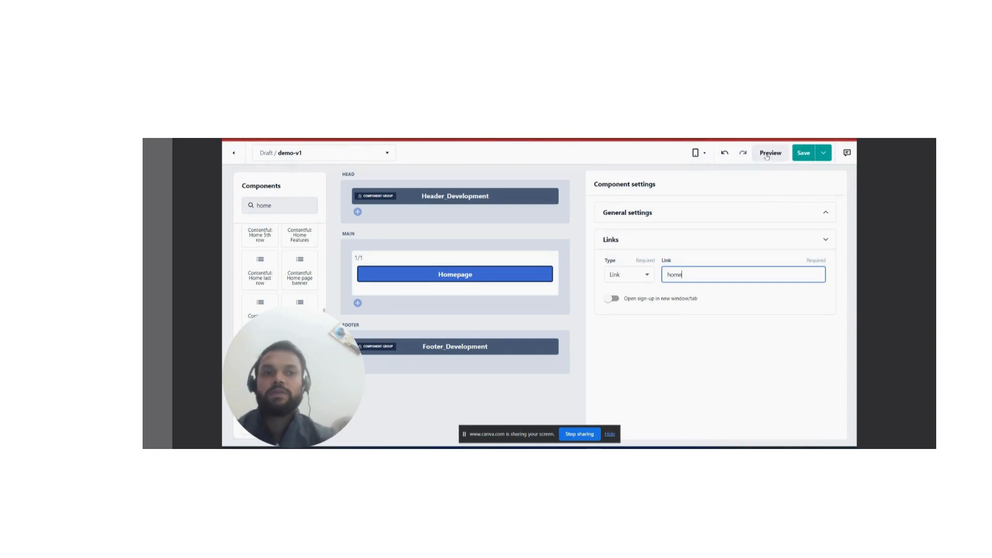
right_click(752, 160)
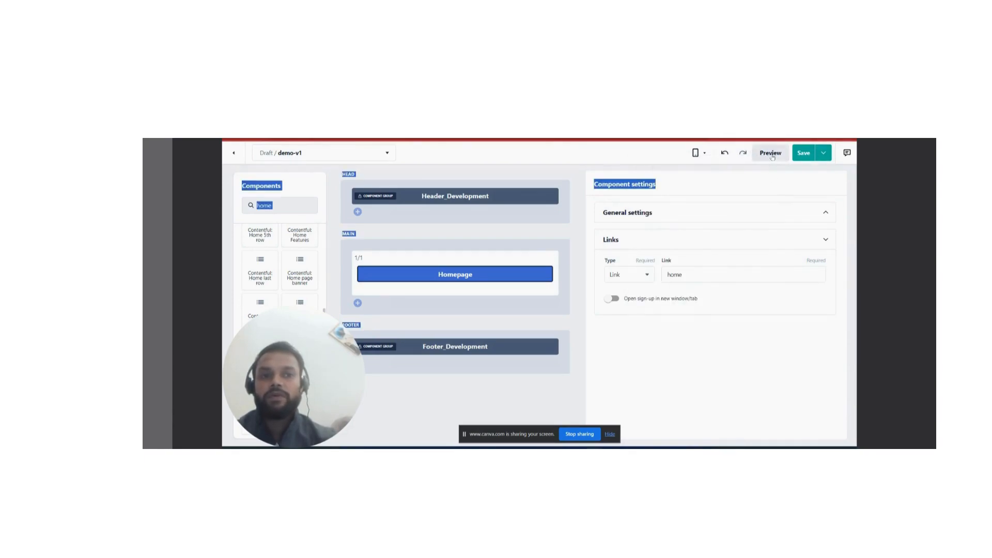
- Preview demo-v1 as the RC Shop page, scrolling down to the footer and back up
right_click(506, 256)
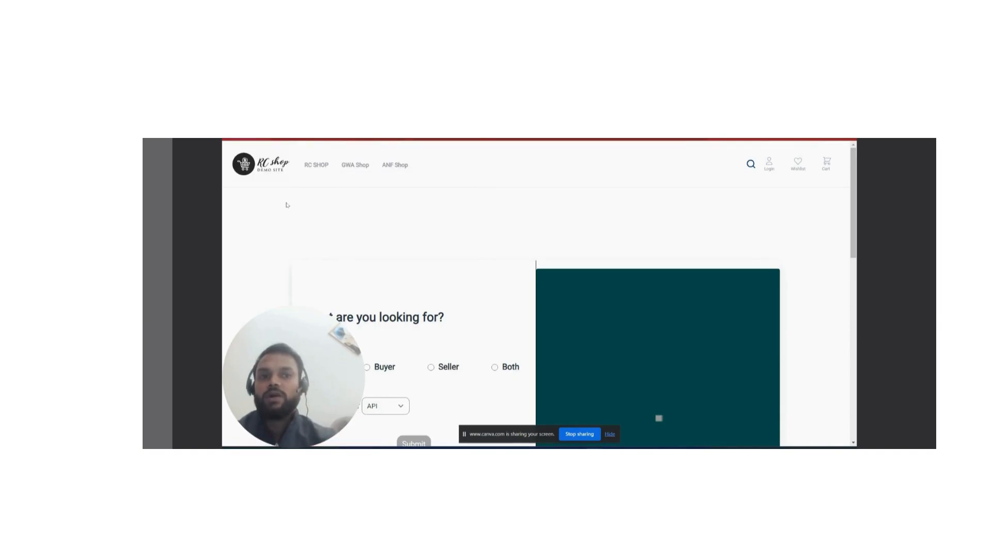
scroll("down", 3)
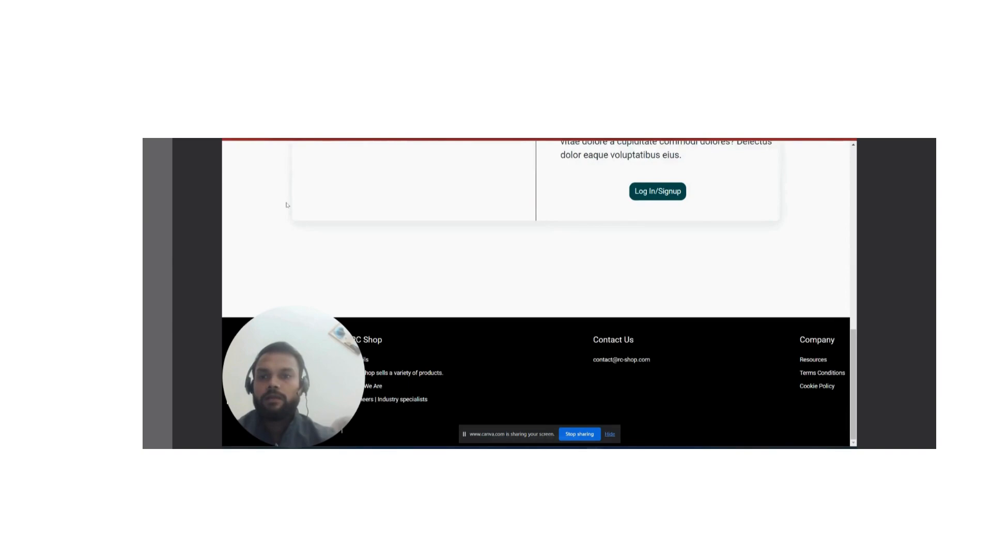
scroll("up", 3)
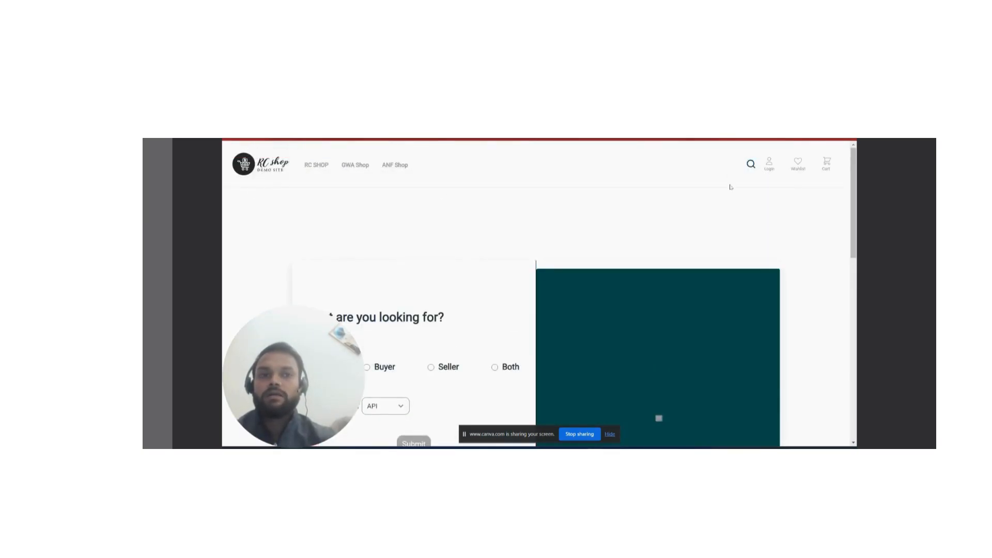
scroll("up", 3)
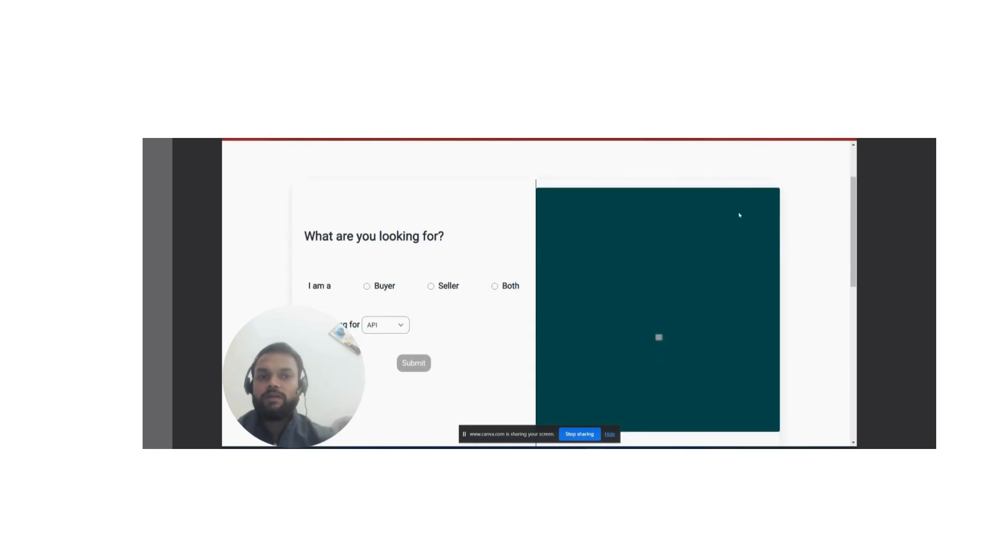
scroll("down", 3)
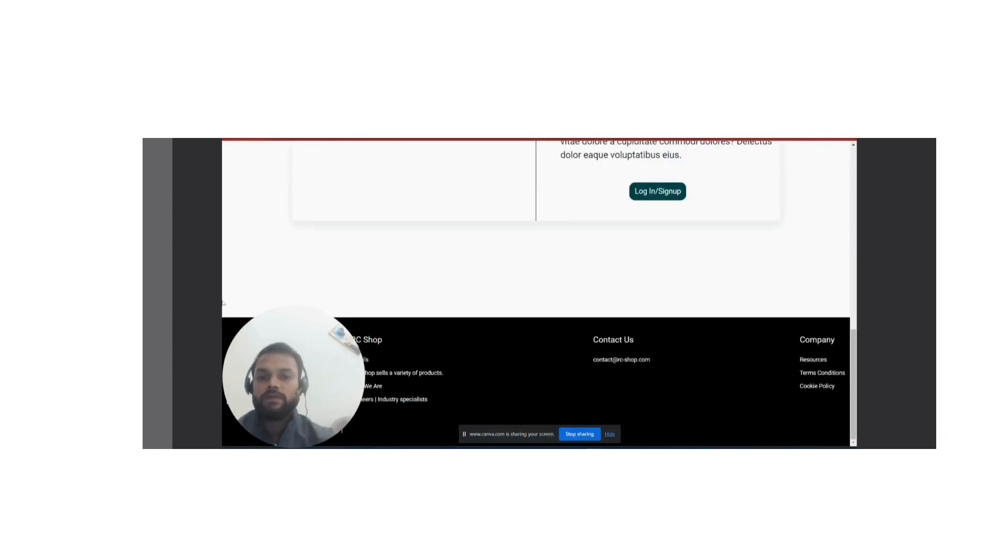
mouse_move(449, 330)
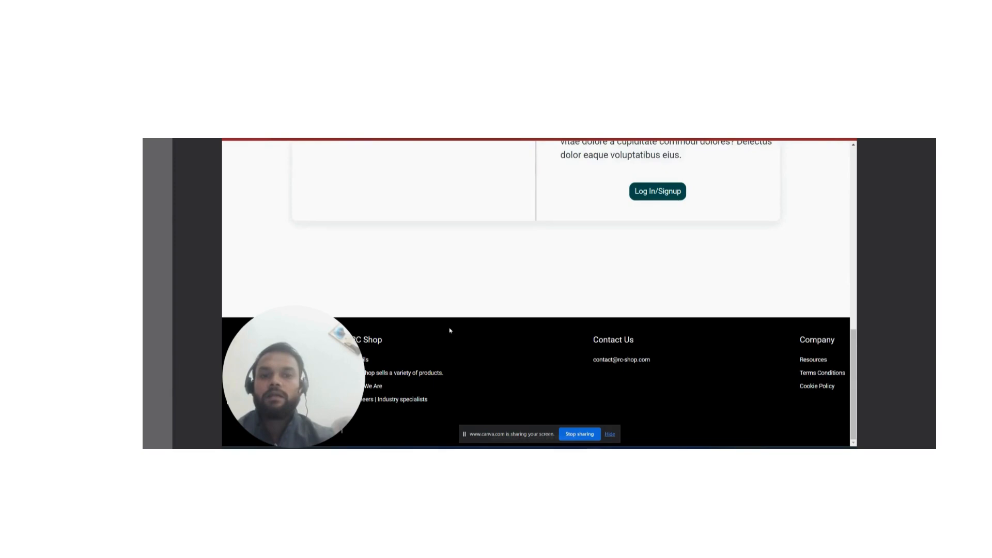
scroll("up", 3)
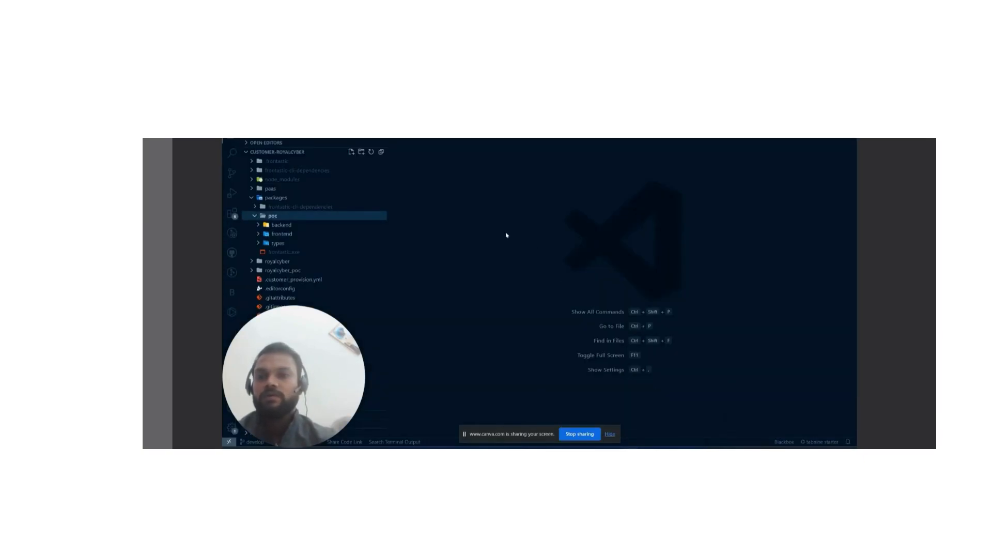
mouse_move(454, 205)
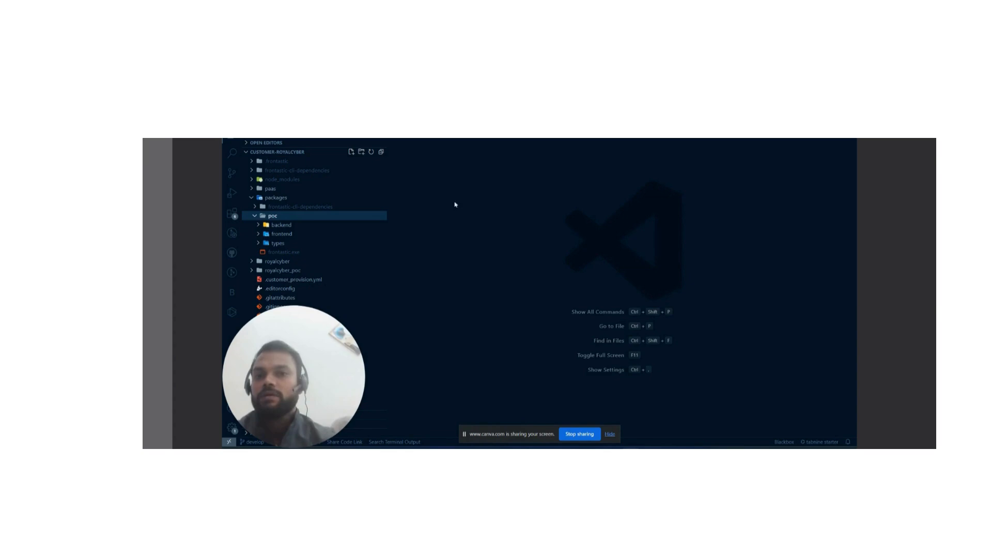
mouse_move(319, 214)
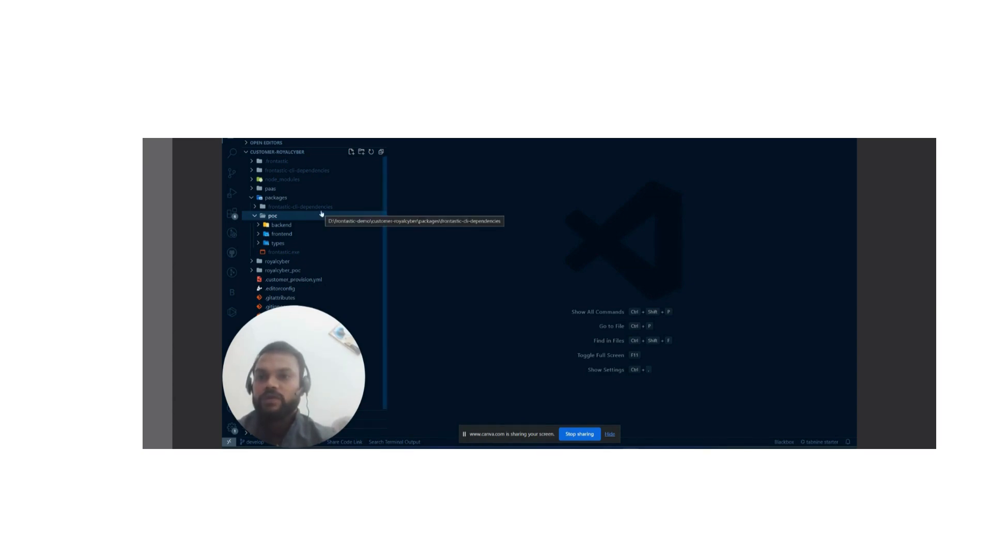
- Expand packages/poc in the Explorer to show backend, frontend and types, then Alt+Tab
left_click(275, 197)
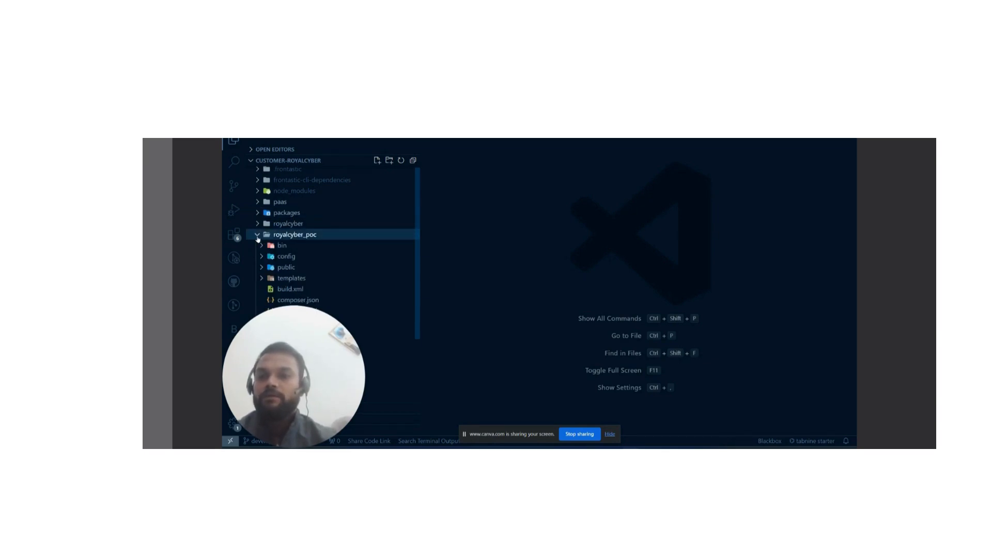
left_click(286, 212)
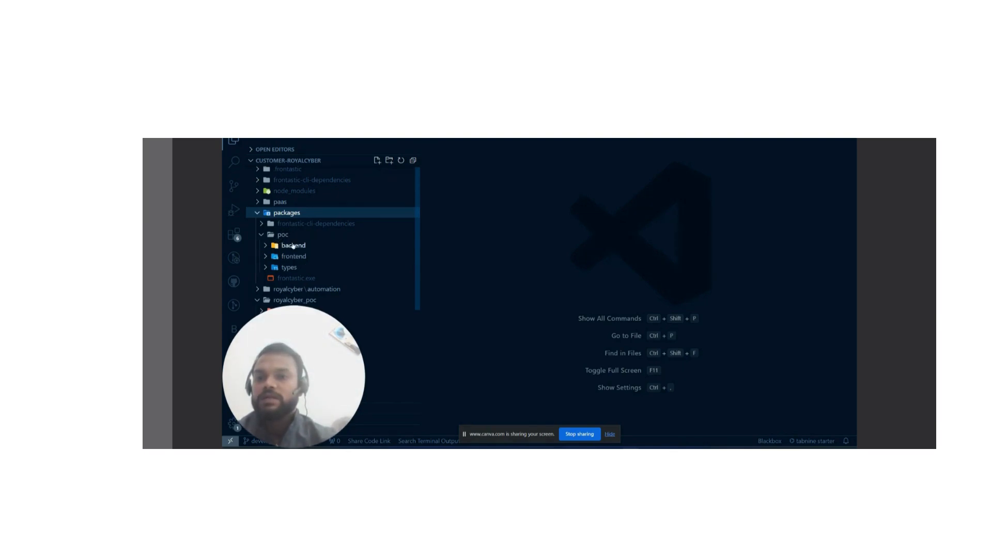
mouse_move(292, 257)
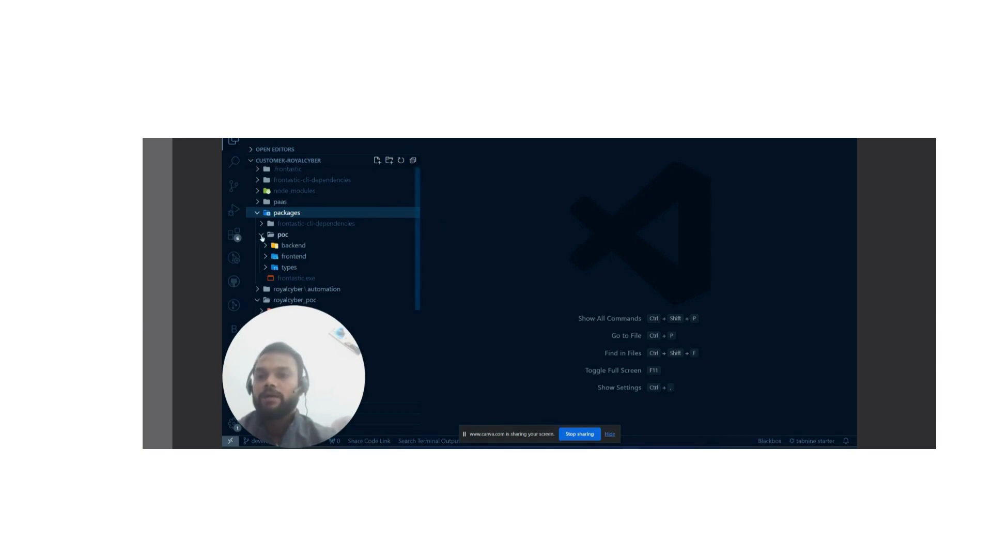
mouse_move(292, 245)
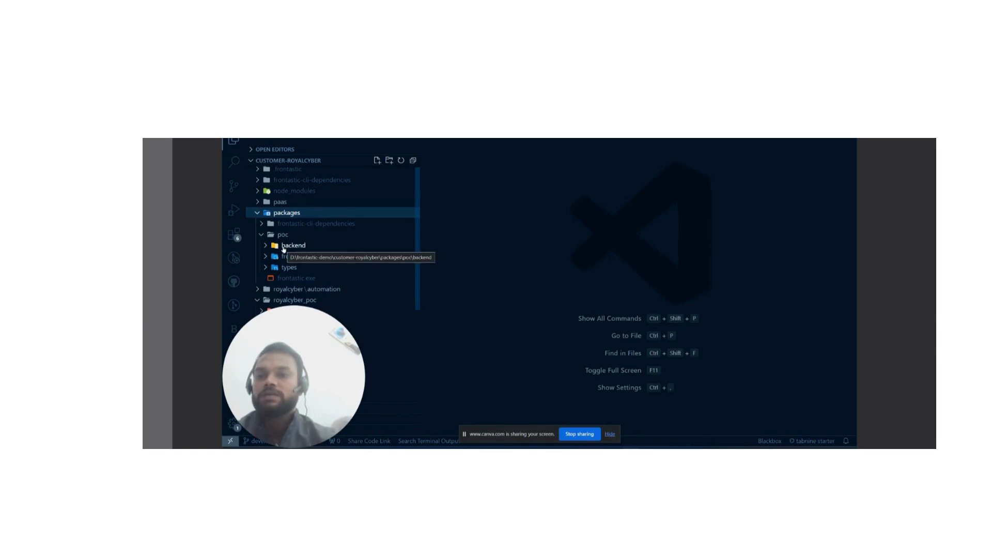
mouse_move(319, 249)
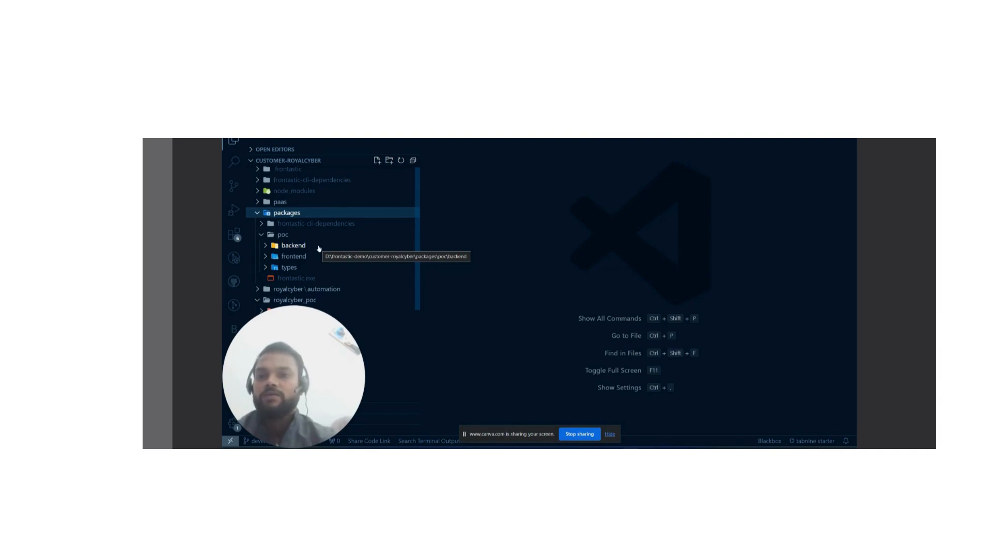
key("alt+tab")
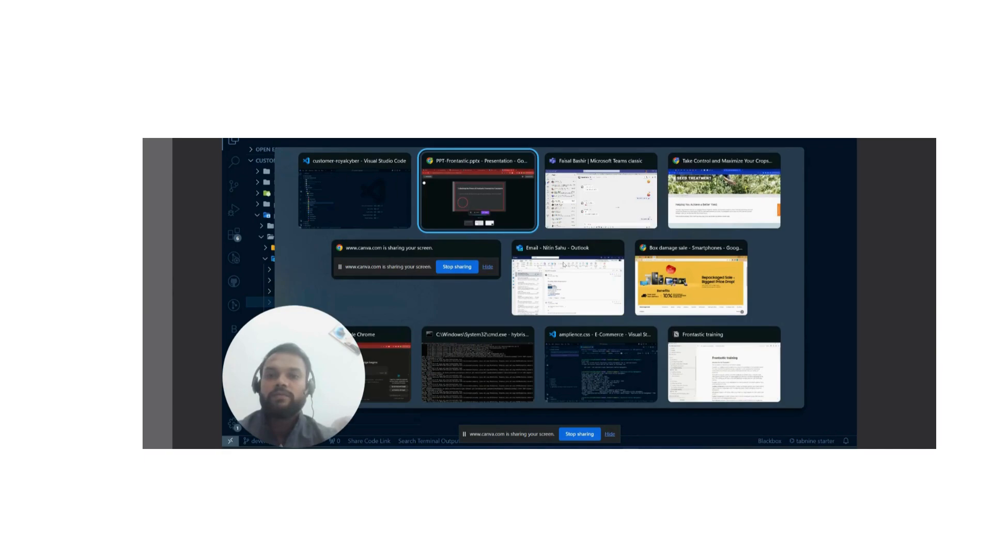
- Switch to the customer-royalcyber repository on GitHub and show its pull requests list
left_click(353, 192)
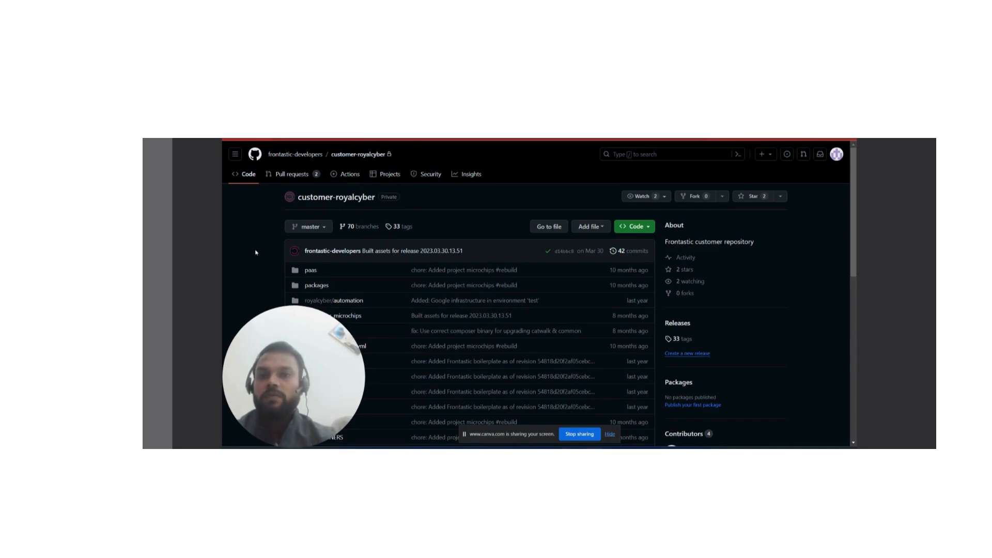
mouse_move(260, 233)
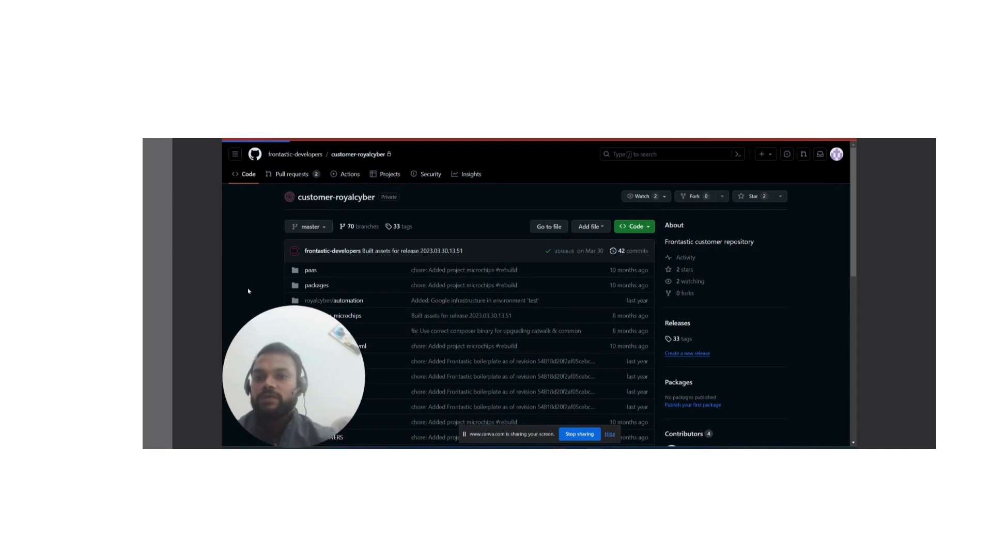
left_click(291, 174)
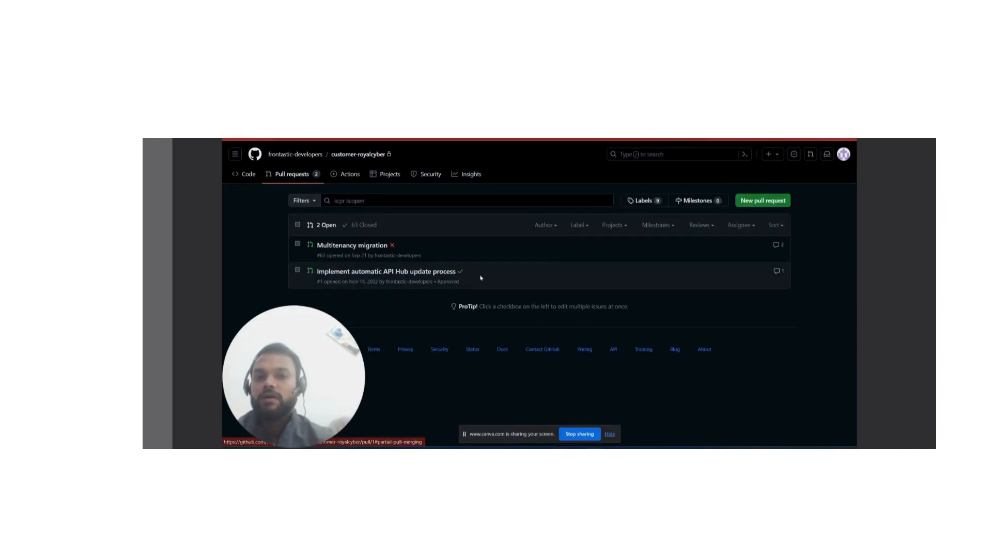
mouse_move(470, 267)
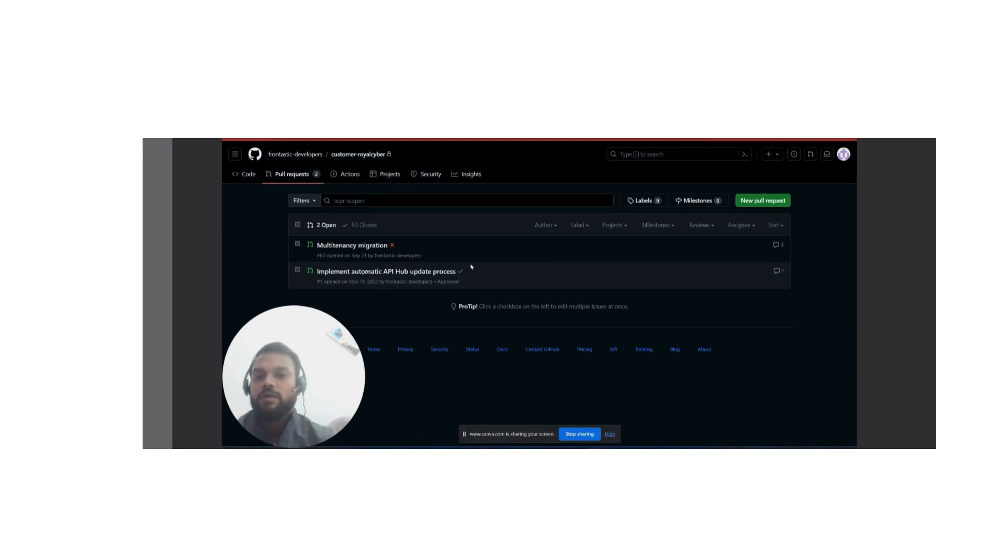
mouse_move(463, 278)
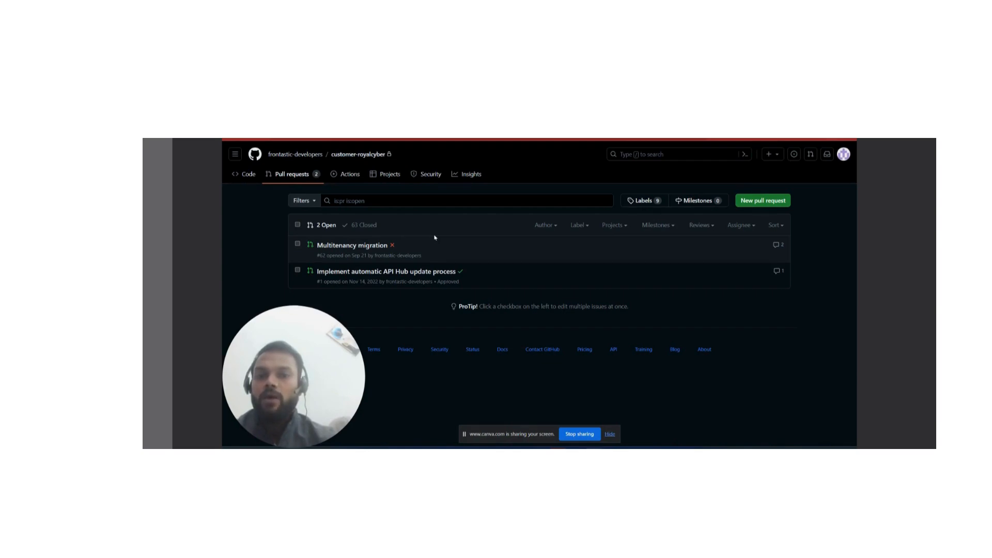
mouse_move(461, 271)
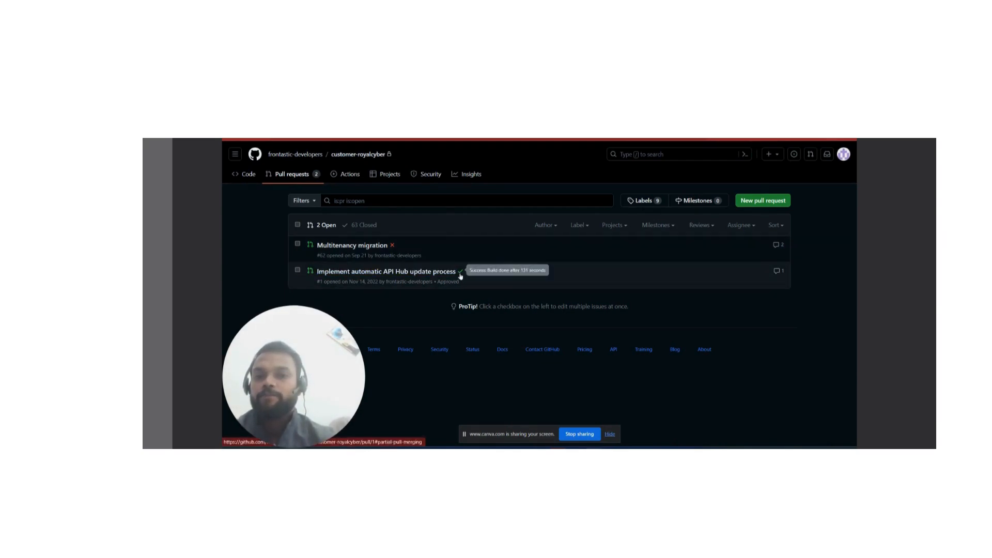
mouse_move(402, 316)
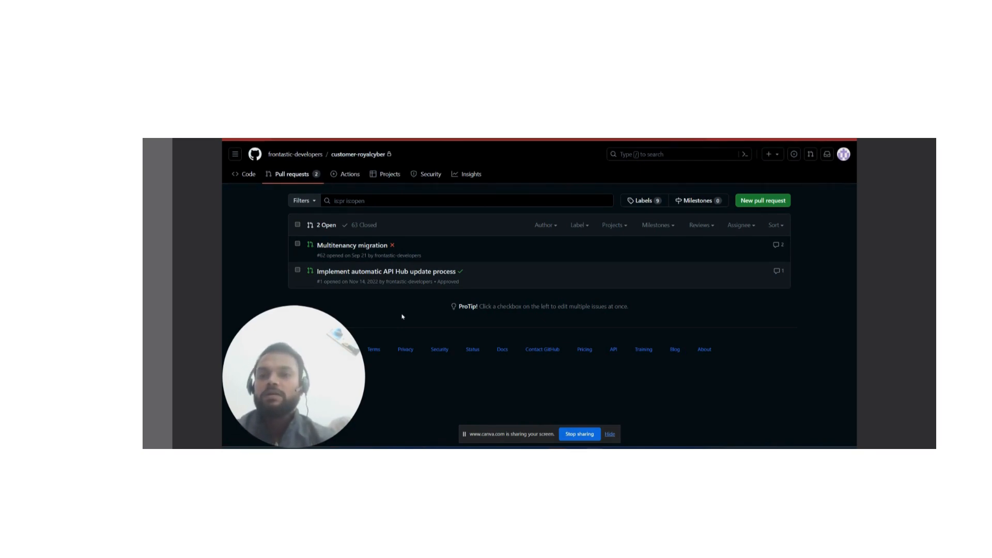
mouse_move(267, 285)
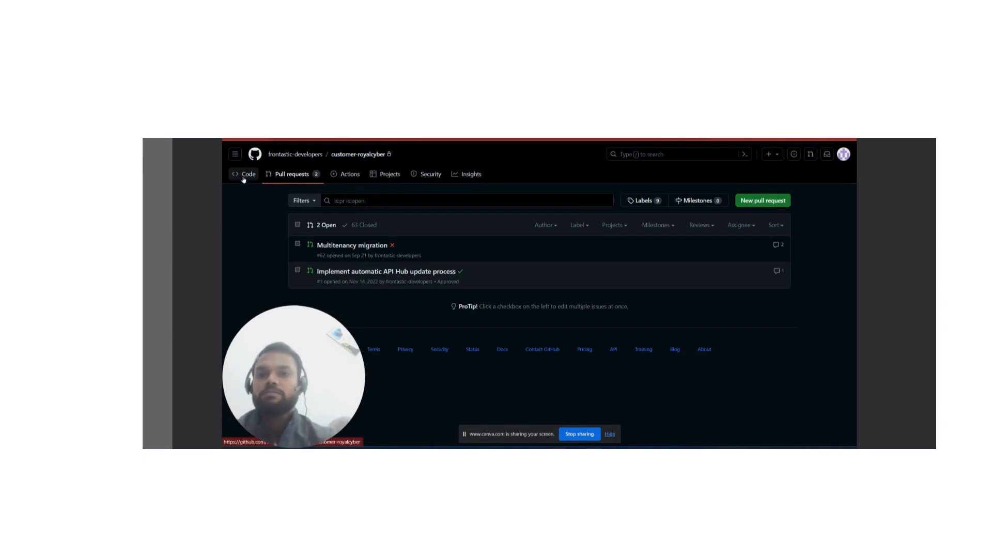
- Return from the two open pull requests to the master branch code overview
left_click(247, 174)
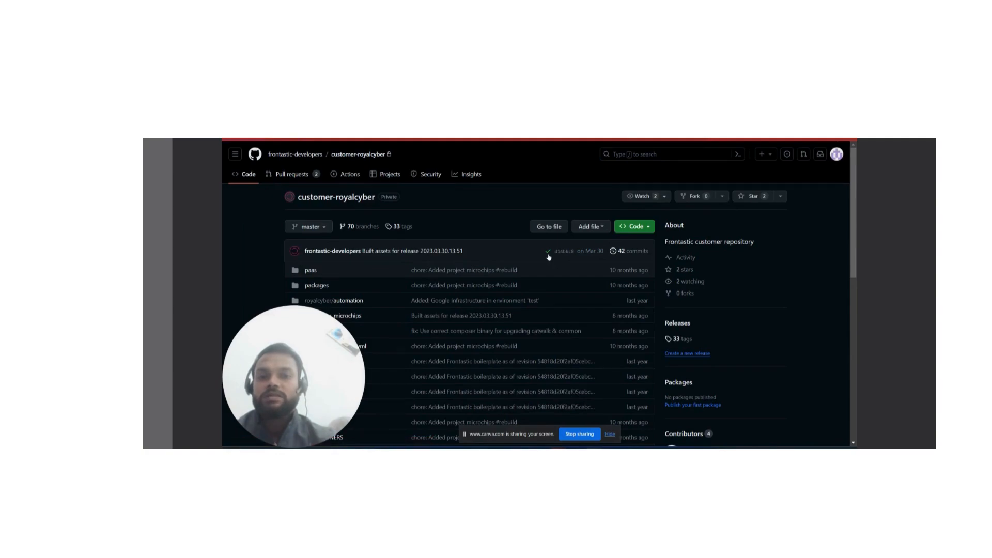
mouse_move(496, 142)
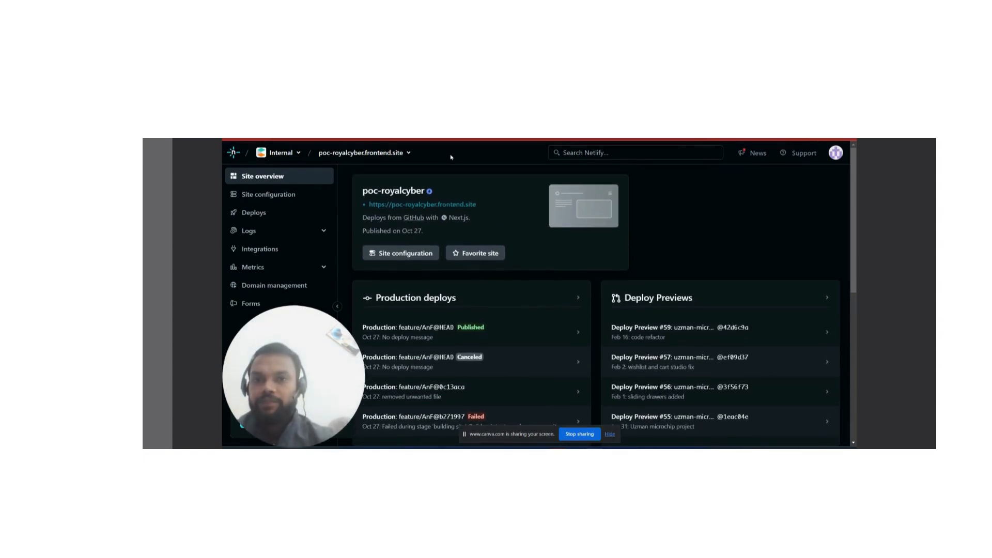
mouse_move(491, 219)
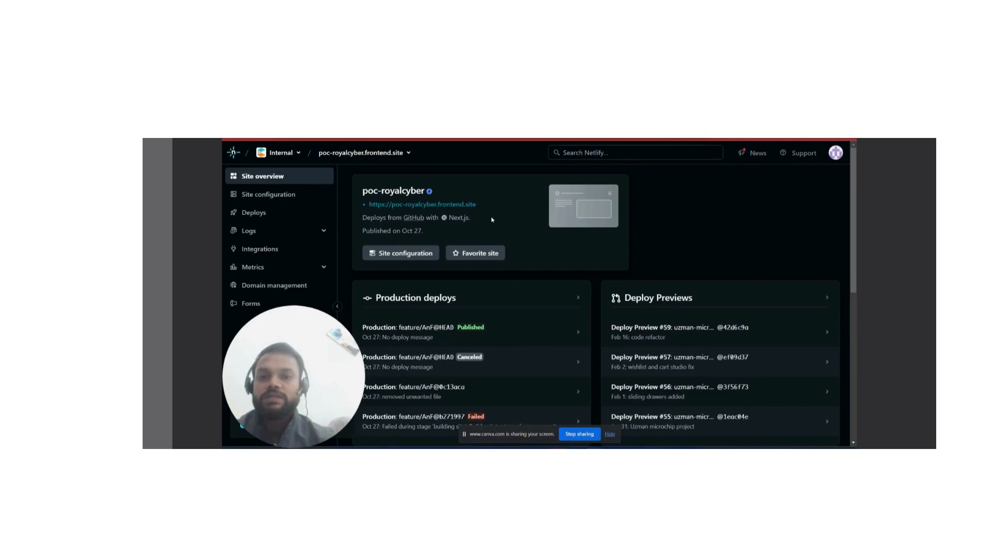
mouse_move(656, 297)
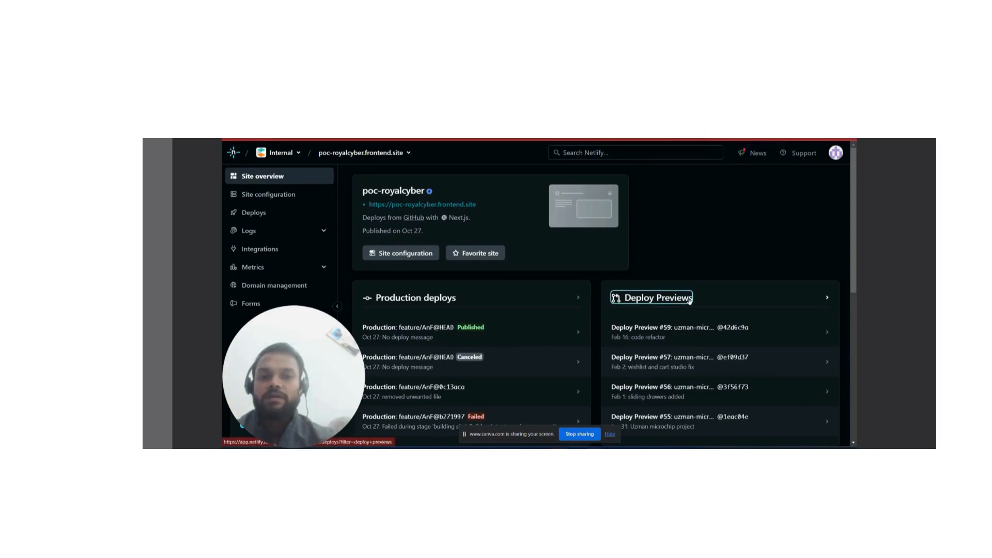
- Remove the Deploy Previews filter on poc-royalcyber's Deploys page to list production deploys
left_click(656, 297)
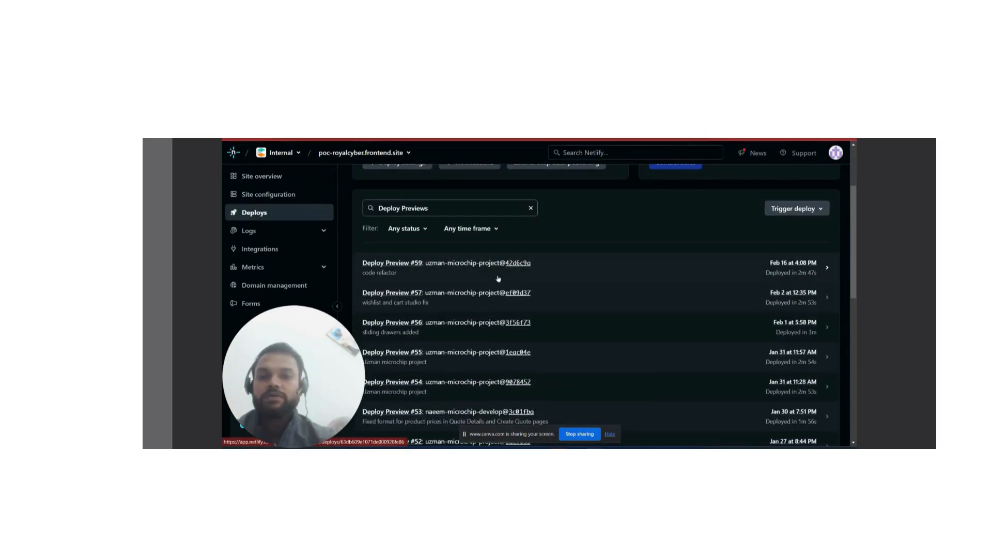
scroll("up", 3)
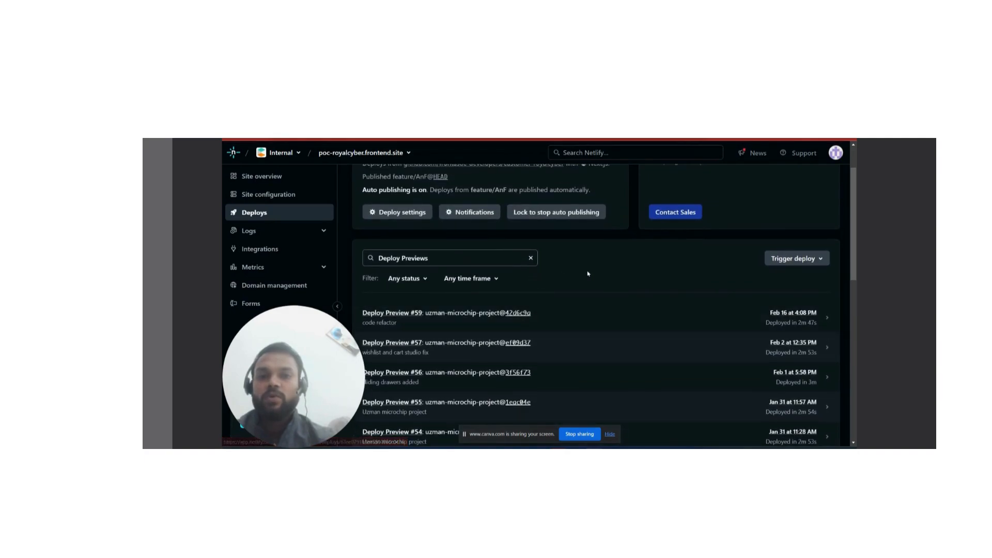
scroll("up", 3)
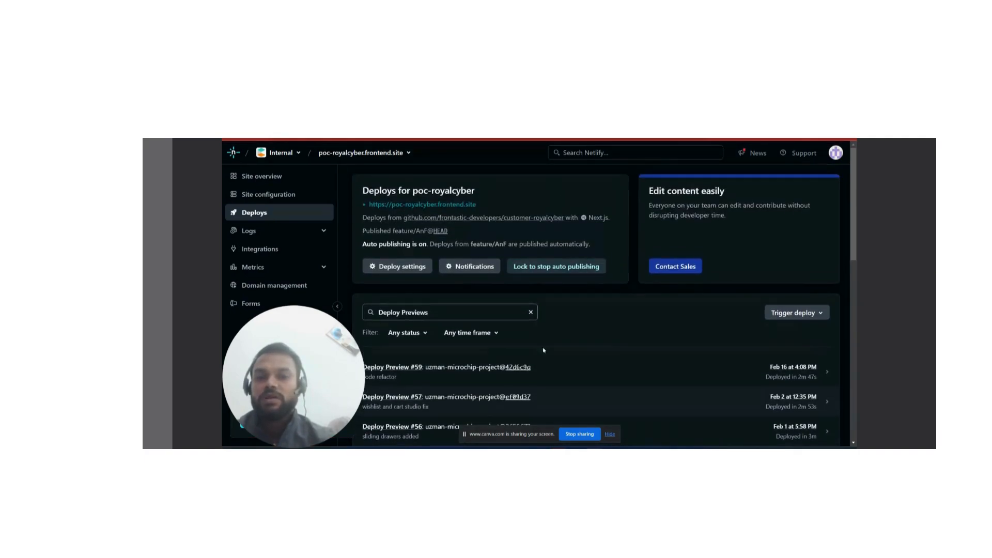
mouse_move(564, 353)
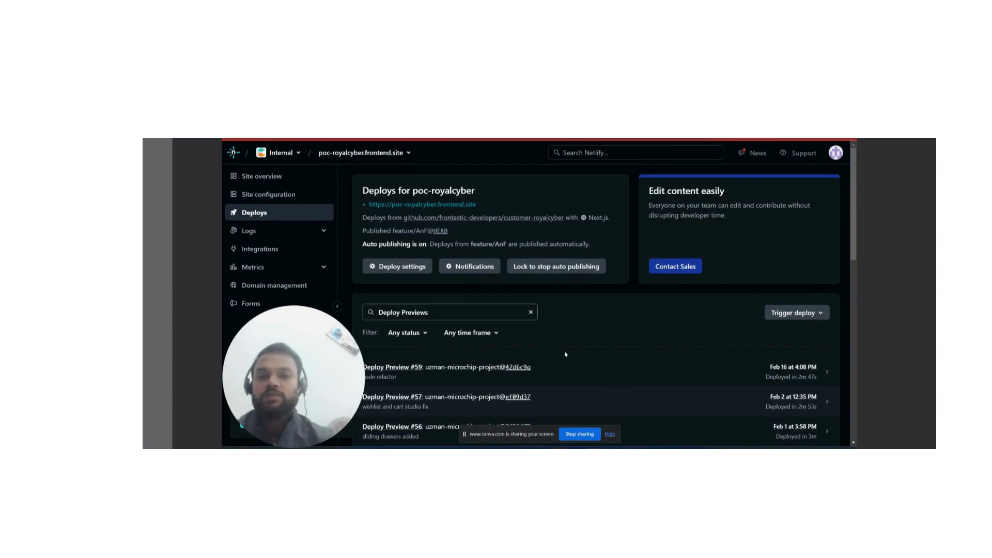
mouse_move(443, 259)
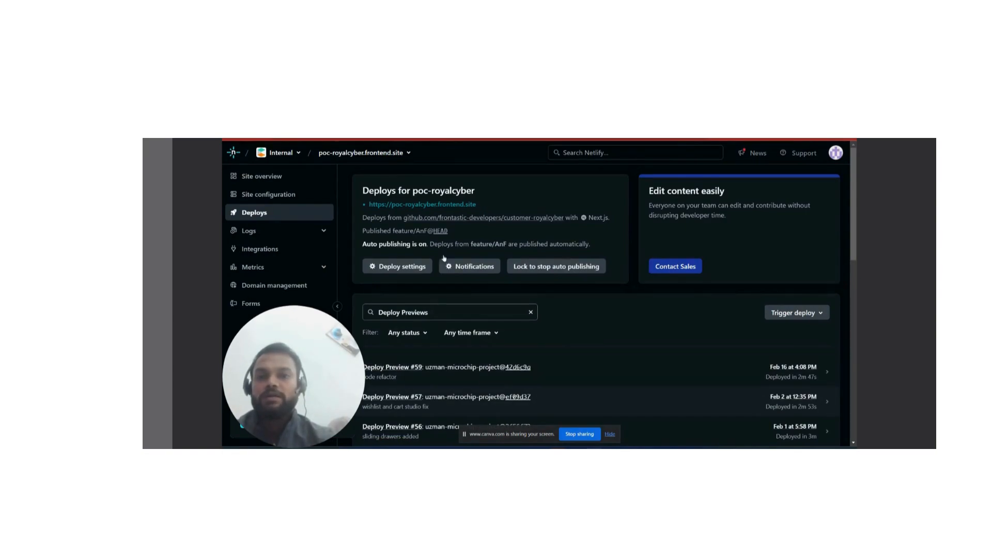
left_click(530, 312)
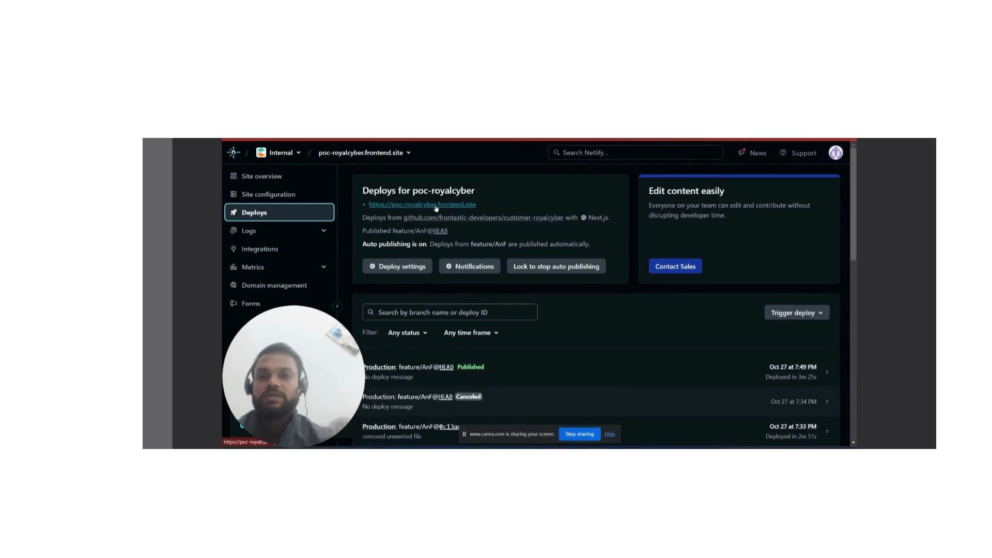
mouse_move(484, 205)
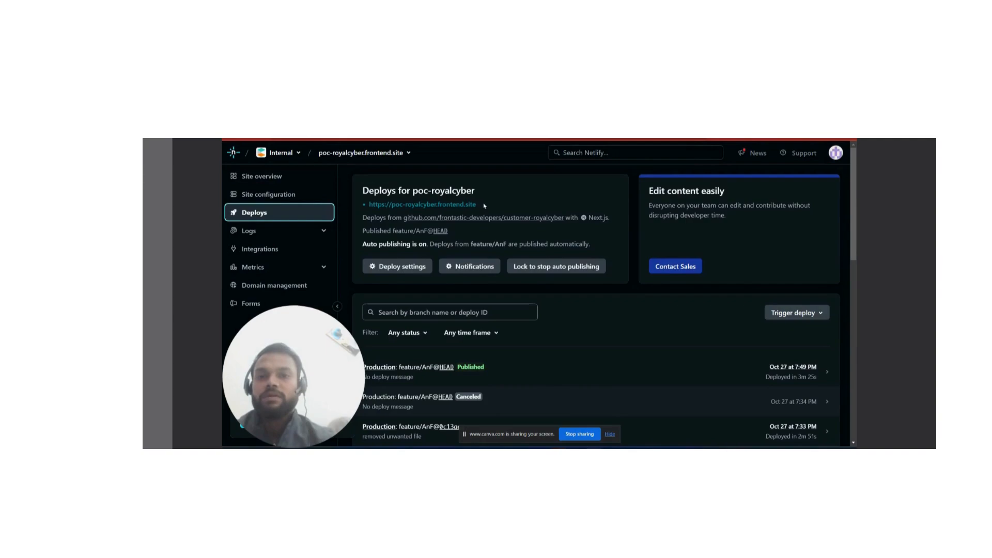
mouse_move(449, 204)
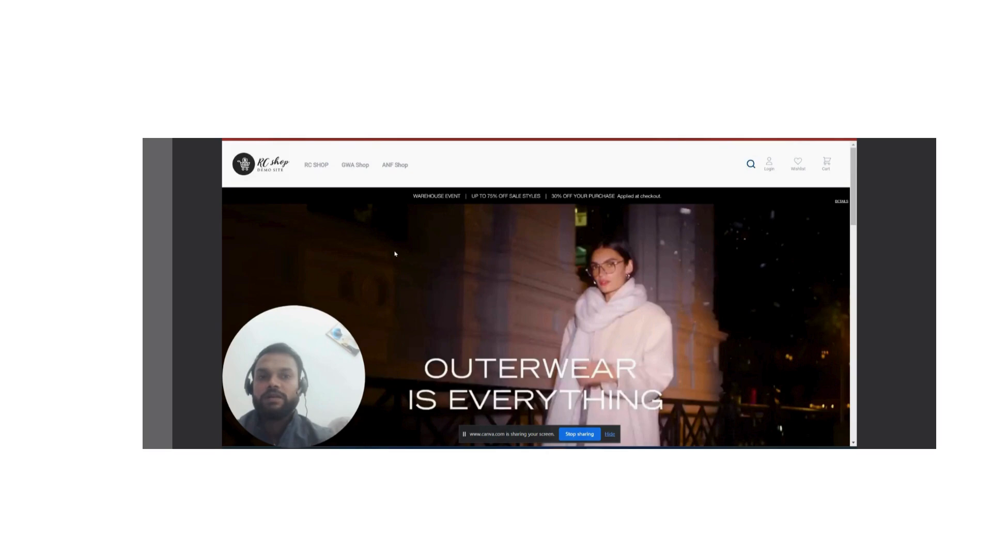
- Open Golf Shoes from the RC SHOP menu and browse the Nike and FootJoy shoes
scroll("down", 3)
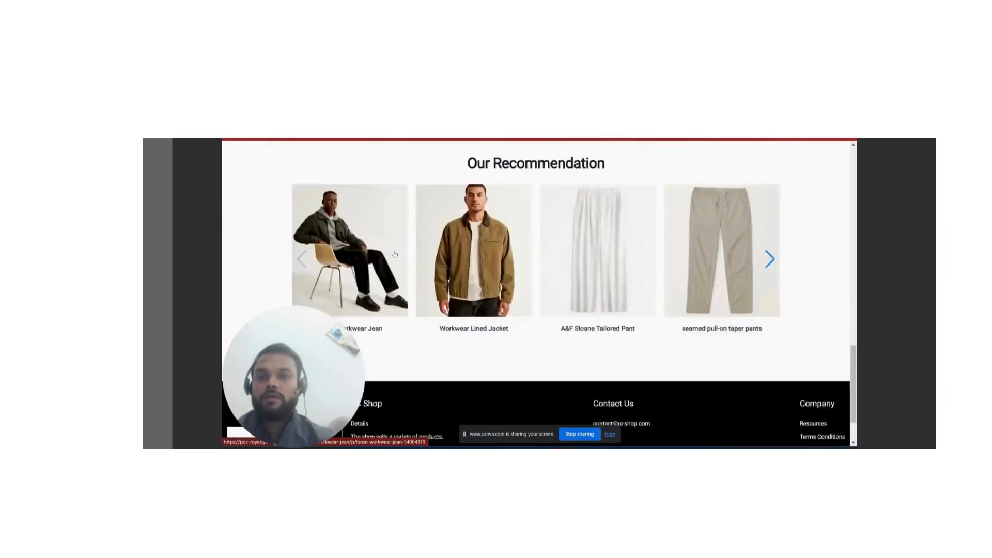
scroll("up", 3)
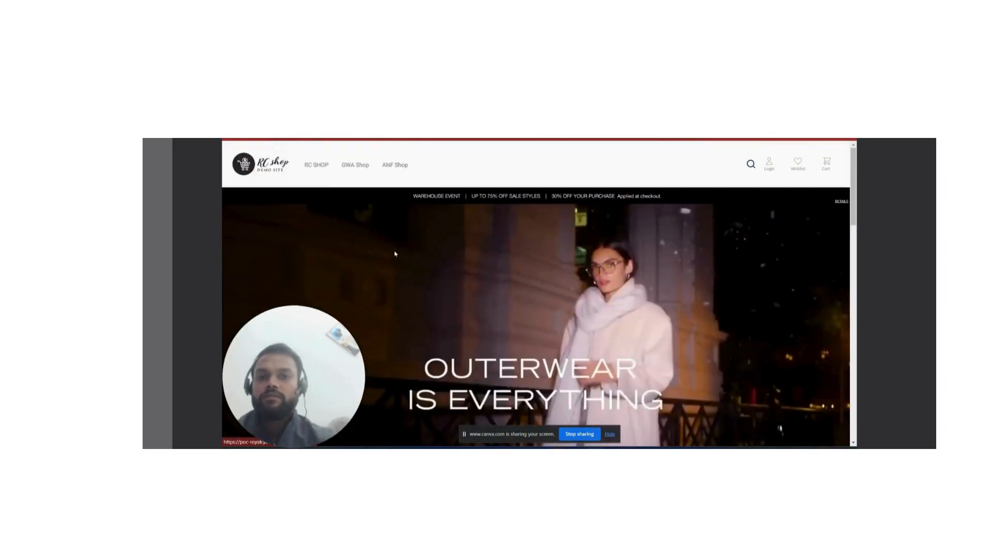
mouse_move(470, 166)
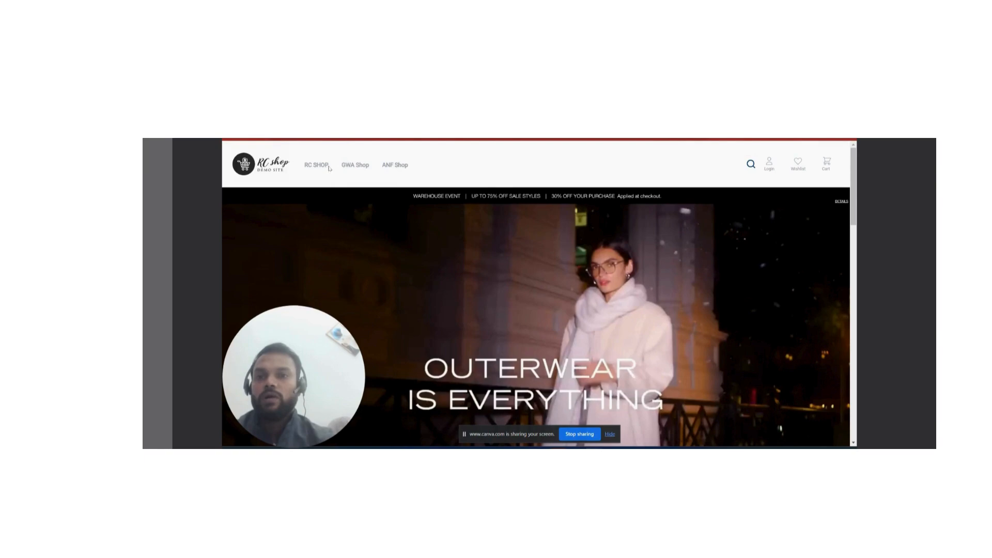
left_click(316, 165)
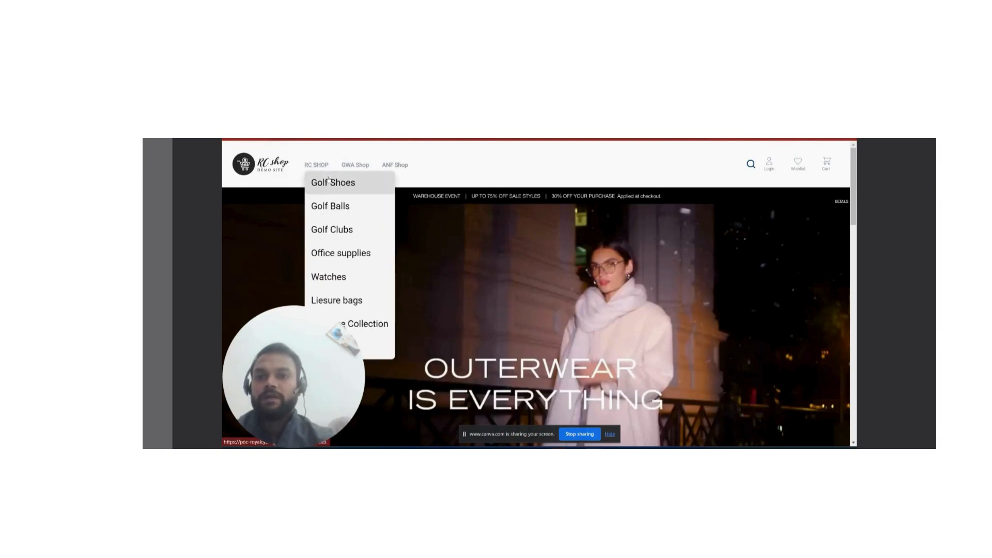
left_click(332, 183)
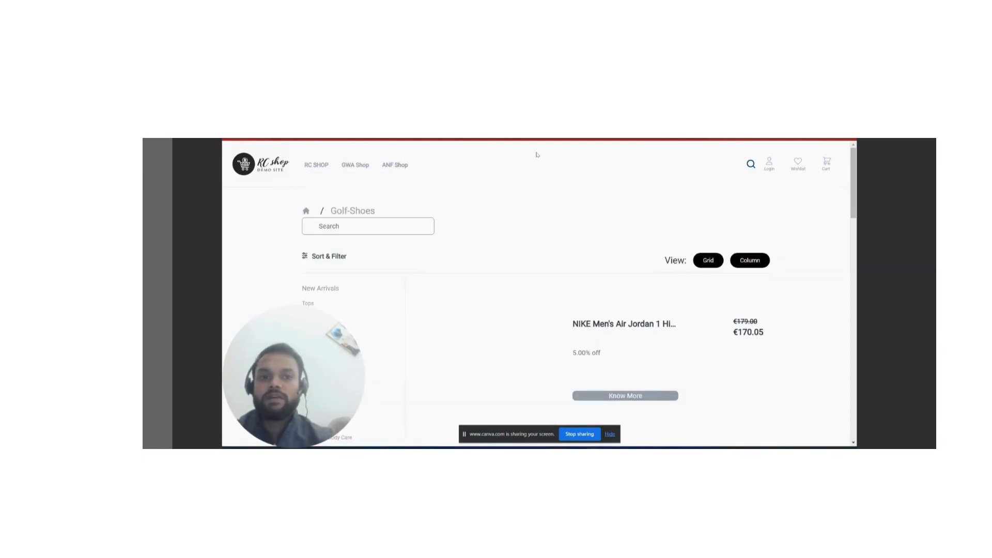
scroll("down", 3)
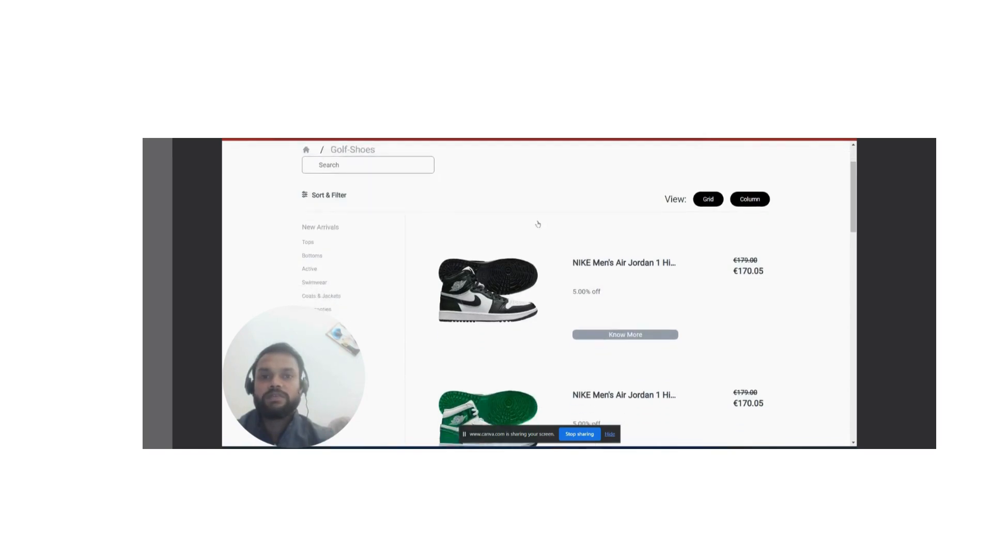
scroll("up", 3)
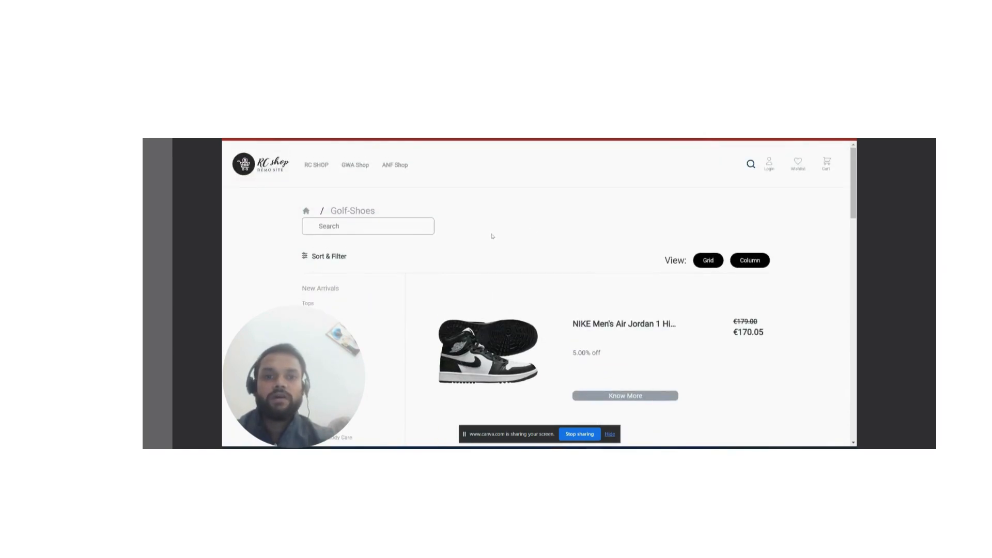
scroll("down", 3)
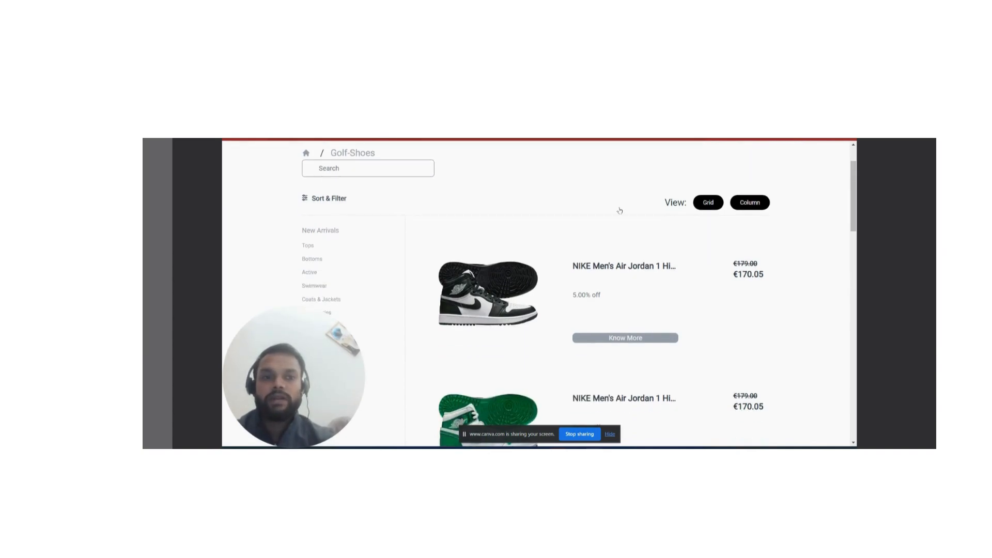
scroll("down", 3)
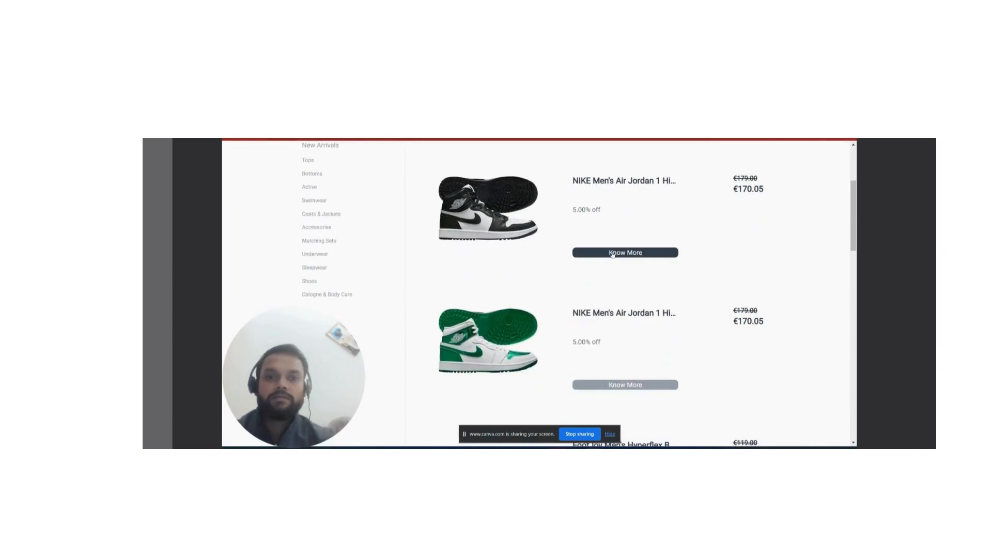
scroll("down", 3)
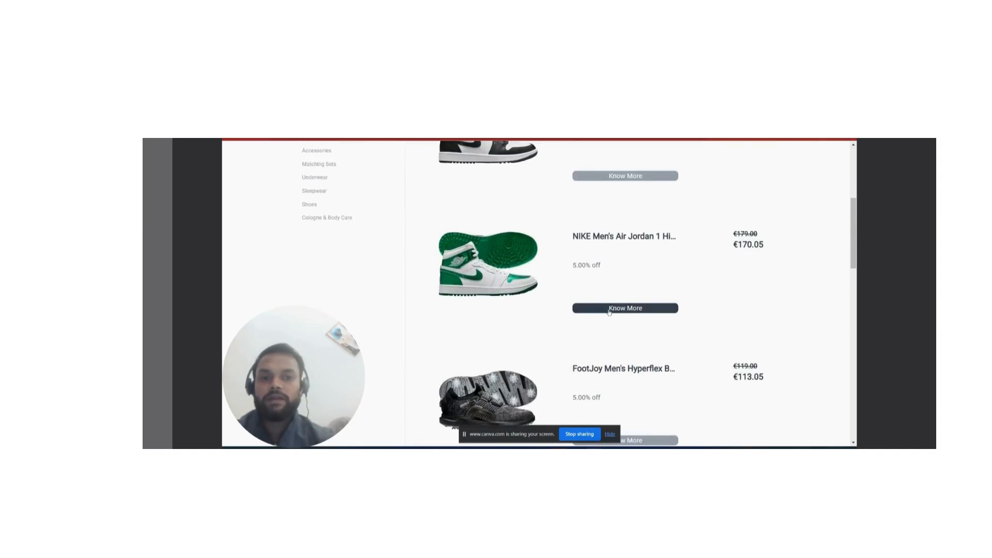
left_click(625, 308)
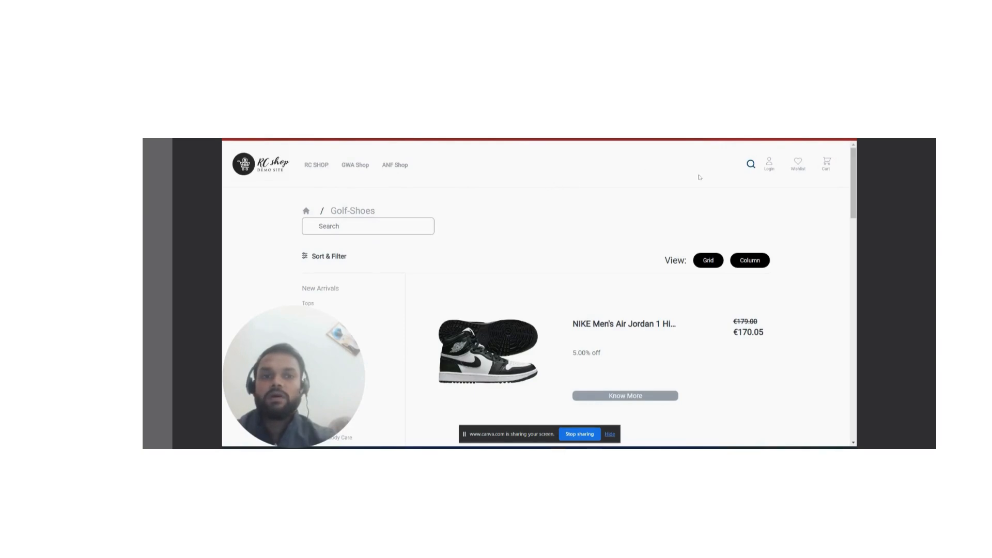
mouse_move(414, 172)
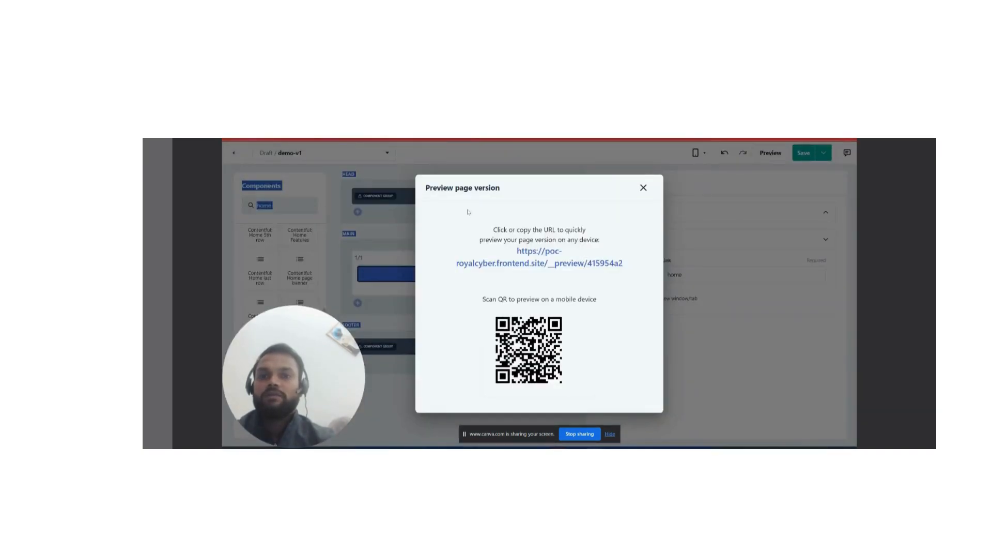
- Close the demo-v1 version preview and leave the page builder, discarding unsaved changes
left_click(642, 187)
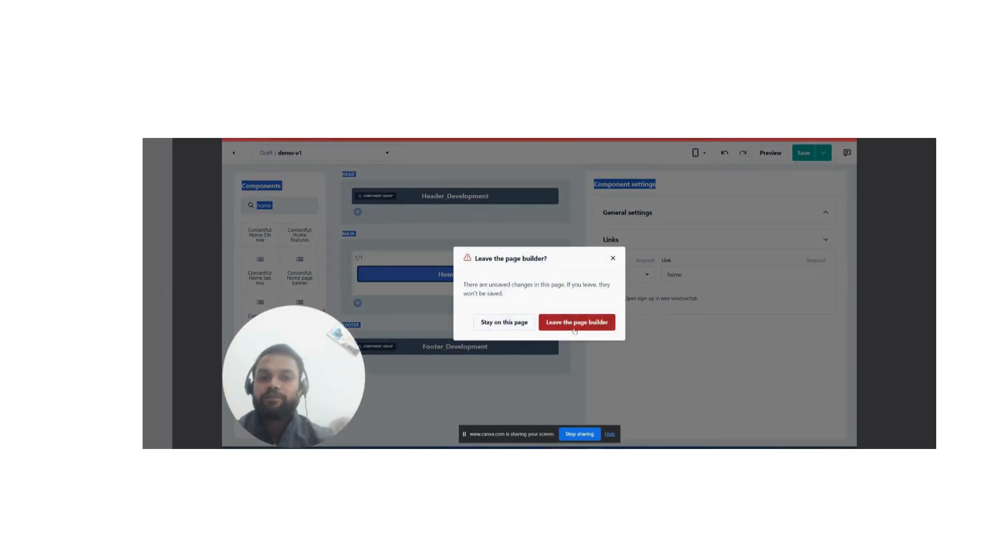
left_click(575, 322)
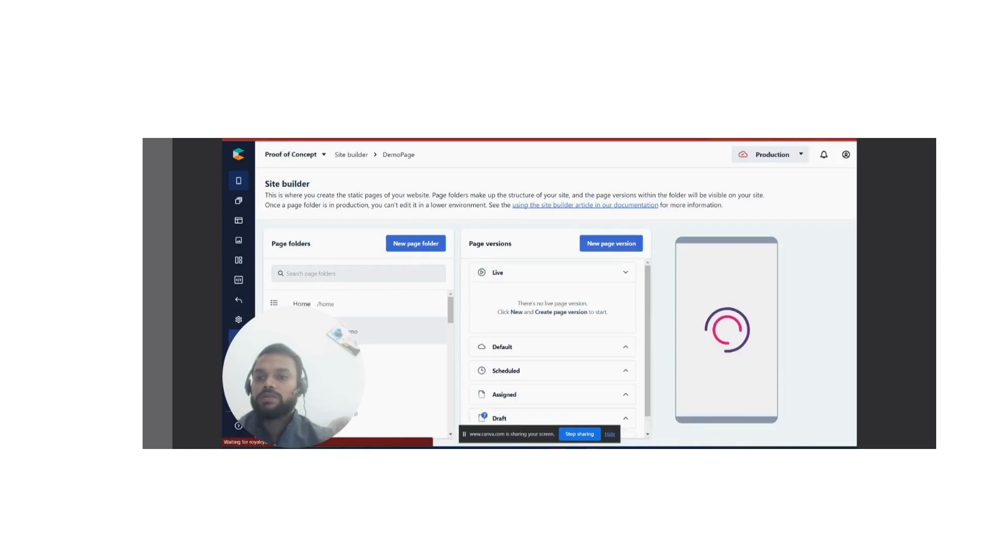
- Go to the Developer area and open its Deployment overview with backend and Netlify frontend
left_click(238, 280)
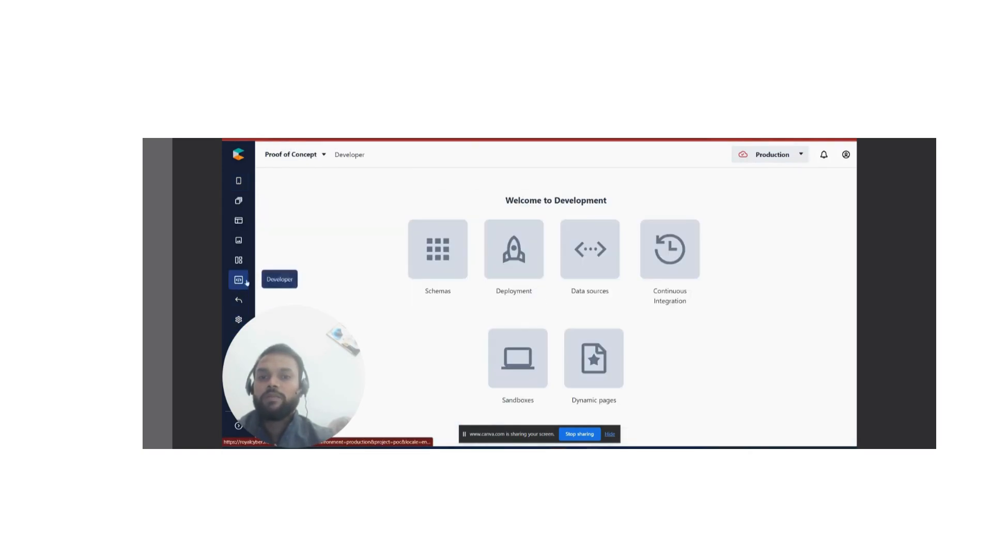
mouse_move(536, 260)
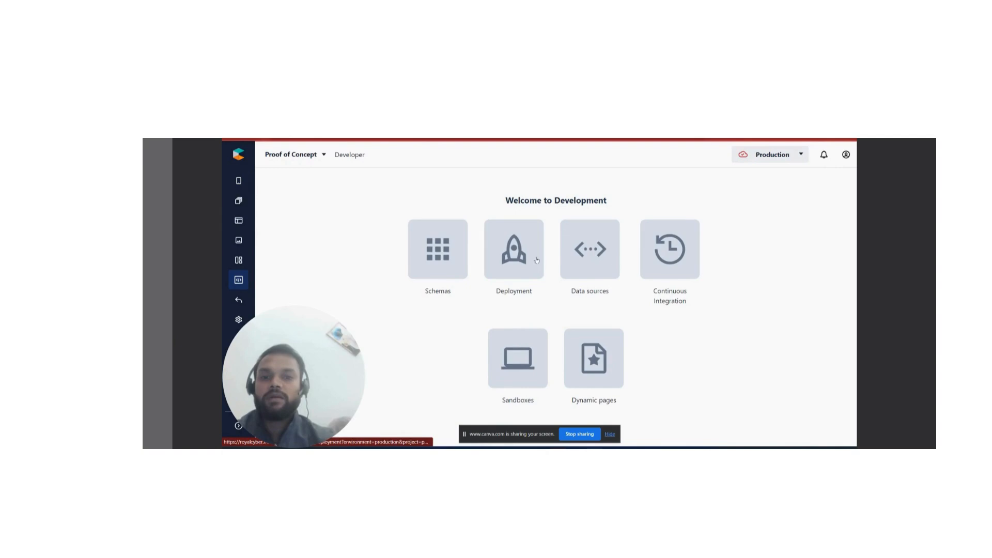
left_click(513, 248)
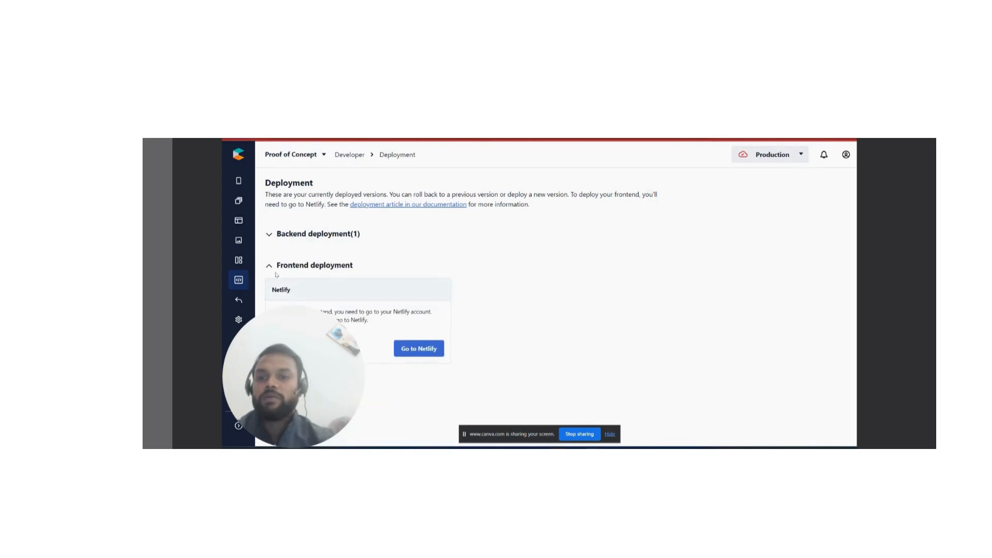
mouse_move(380, 284)
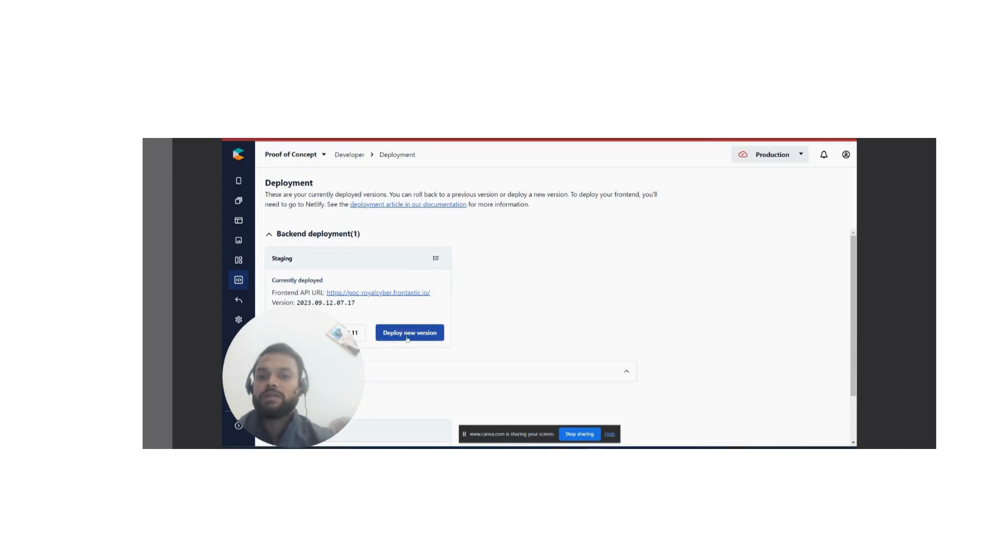
- Confirm no new backend builds exist, then list the Production, Staging and Development environments
left_click(409, 332)
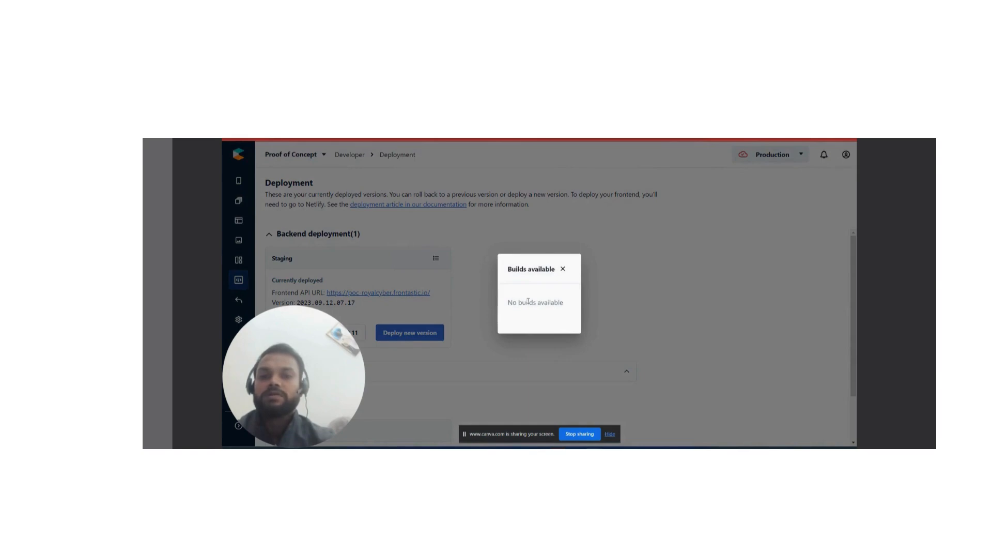
left_click(561, 268)
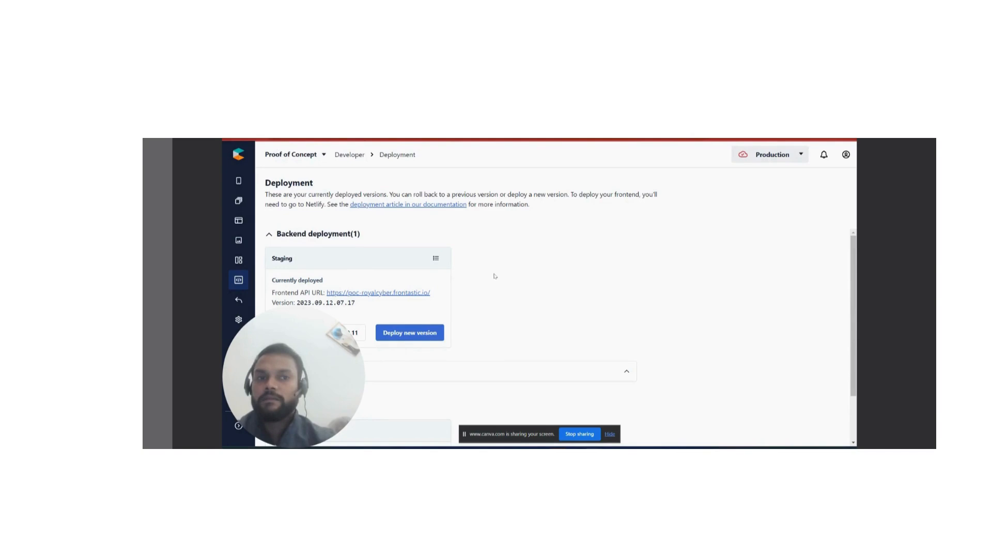
mouse_move(591, 321)
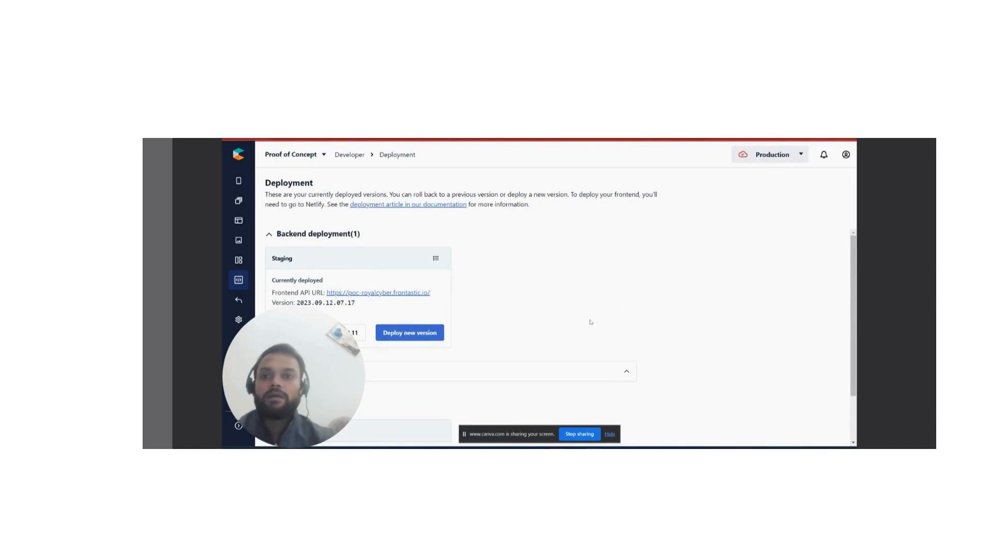
mouse_move(745, 170)
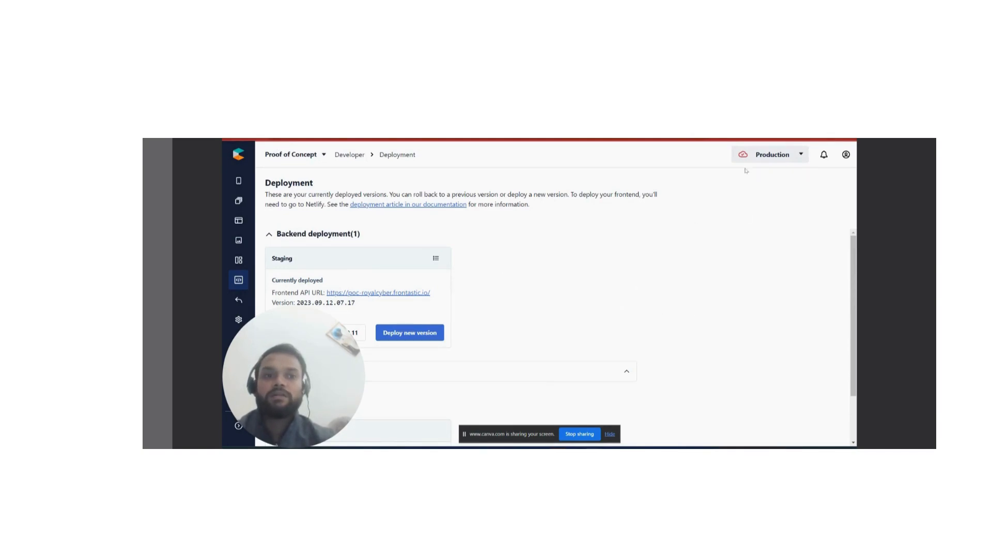
left_click(769, 154)
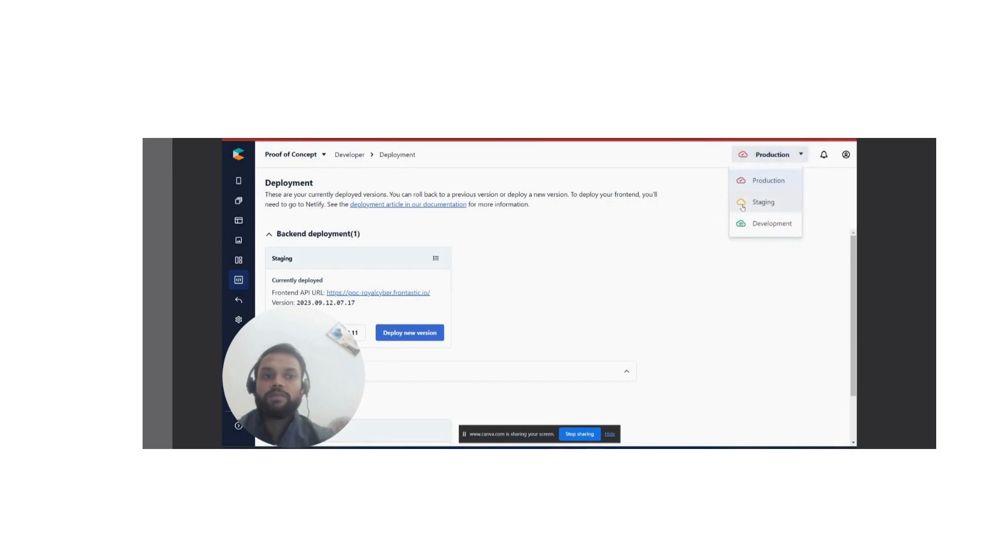
mouse_move(641, 158)
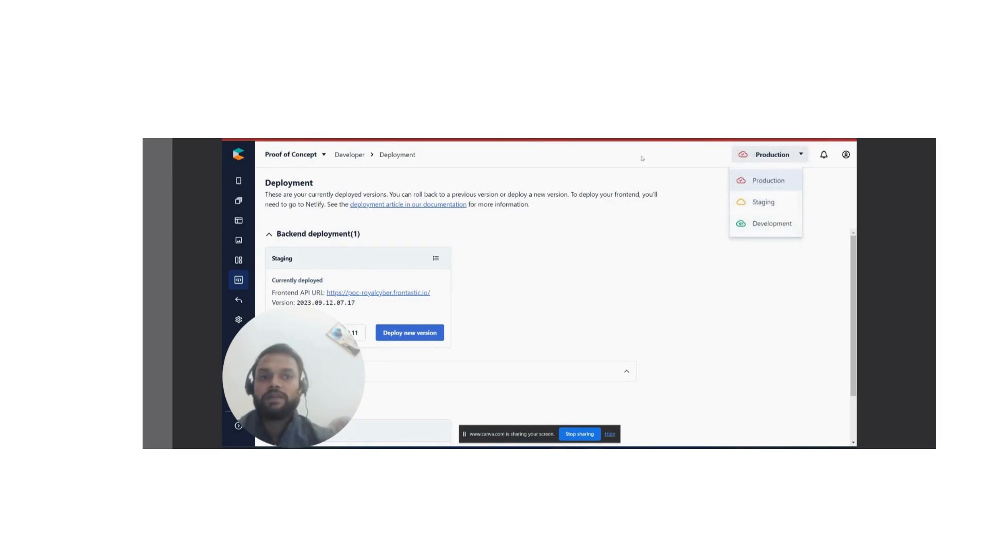